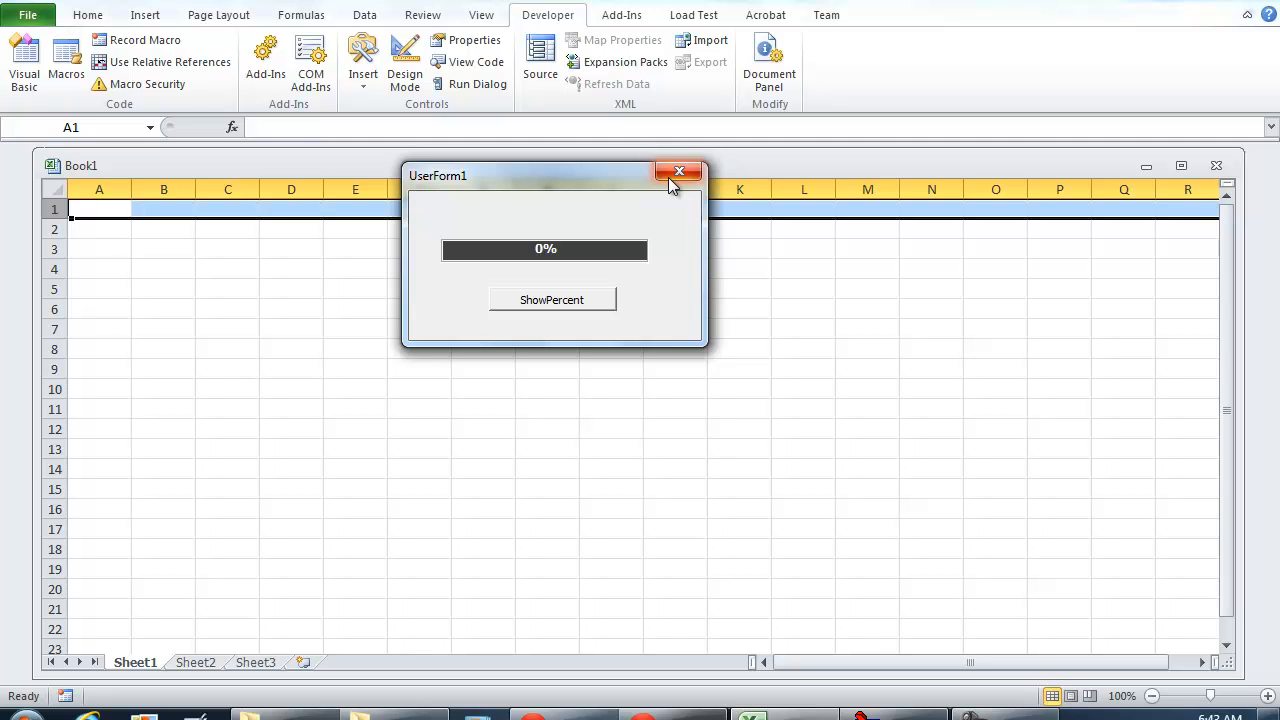
mouse_move(564, 156)
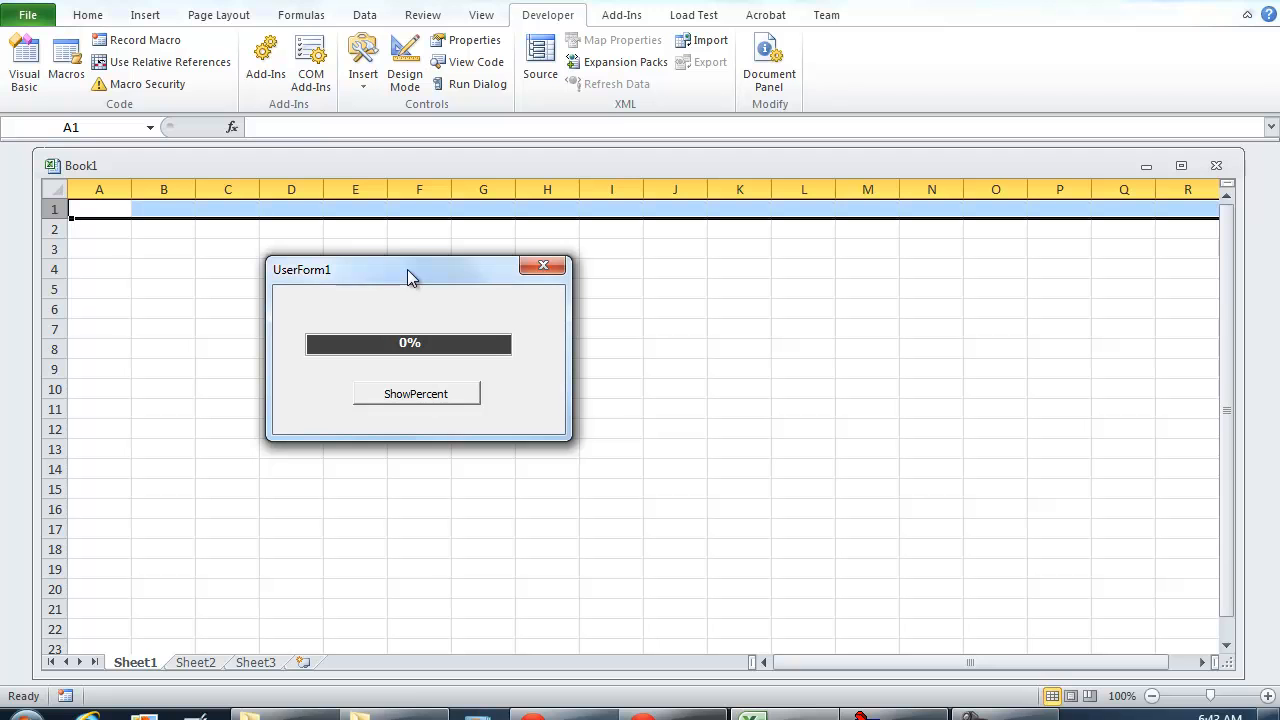
mouse_move(410, 404)
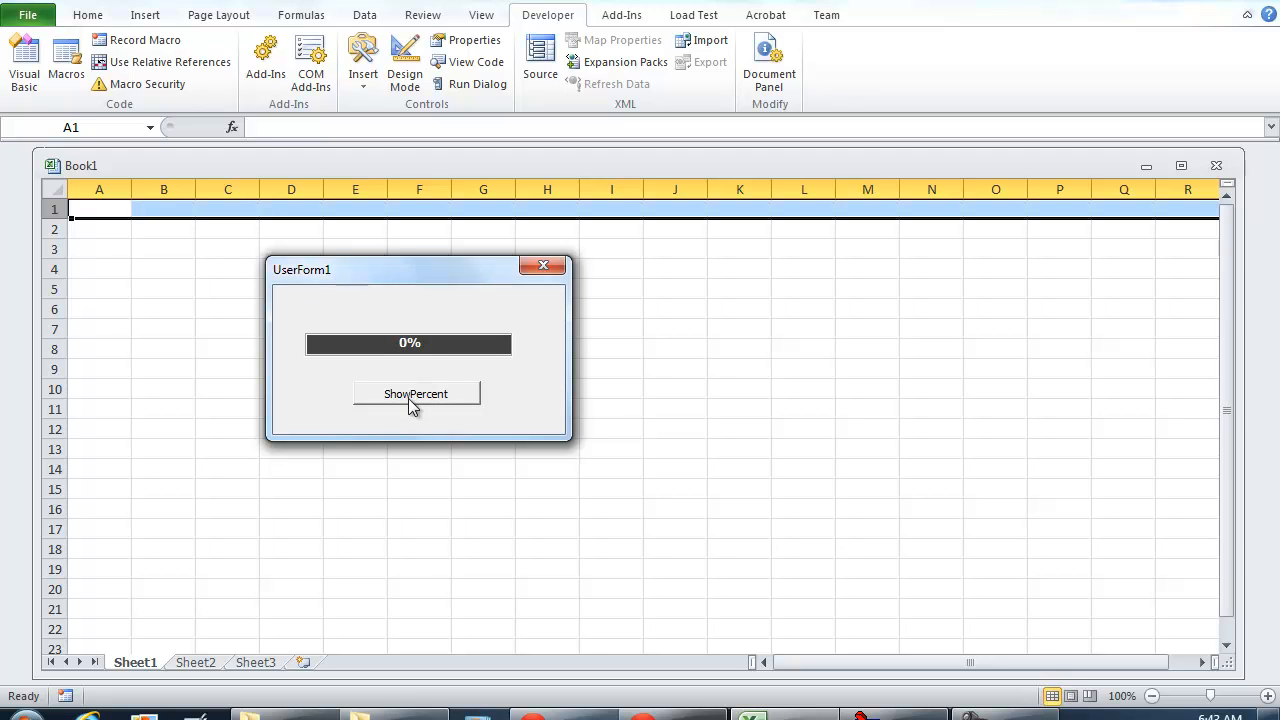
Step: Click ShowPercent three times, each run filling the label progress bar from 0% to 100%
click(416, 392)
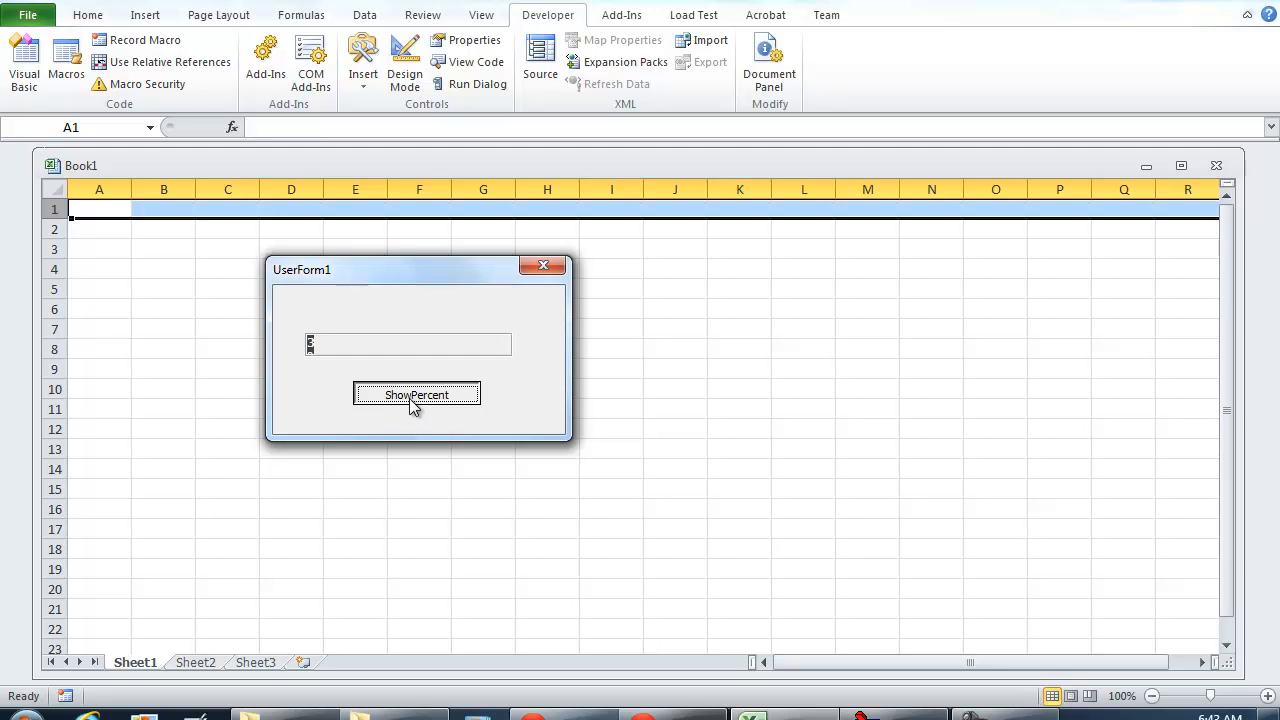
click(416, 392)
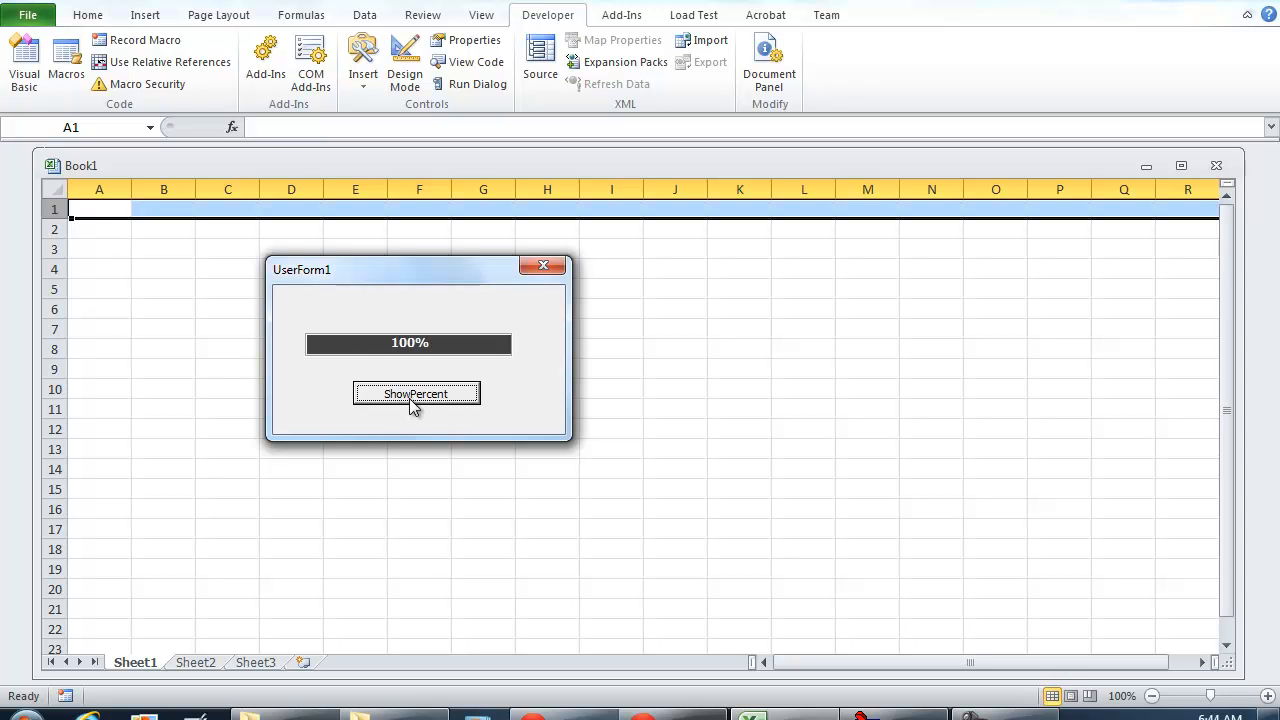
click(416, 392)
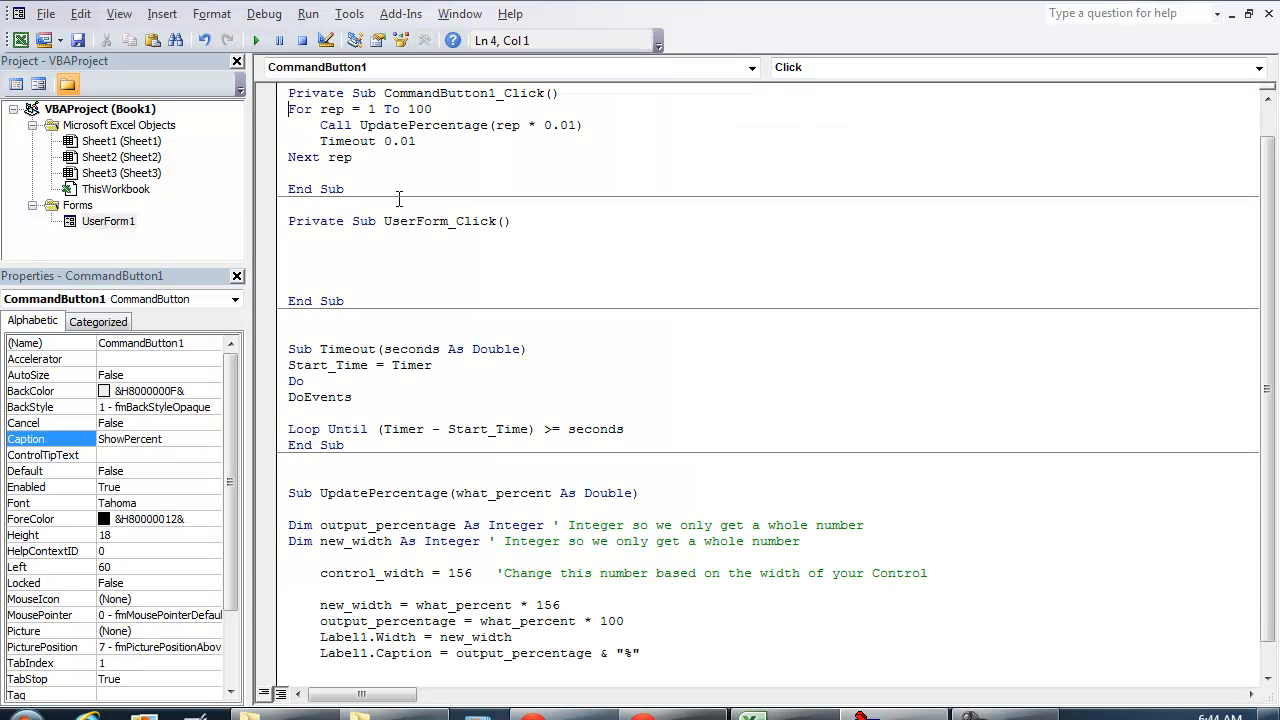
Step: Place the caret at the end of the Call UpdatePercentage line in CommandButton1_Click
click(368, 108)
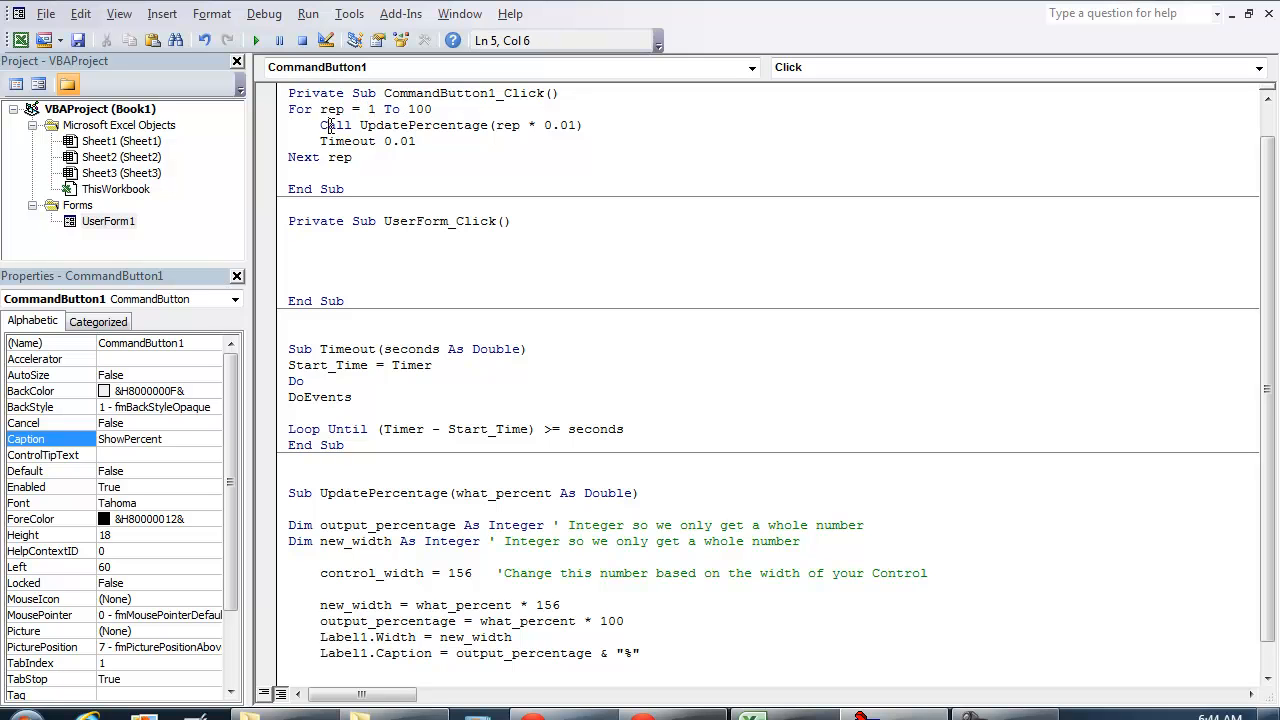
click(514, 124)
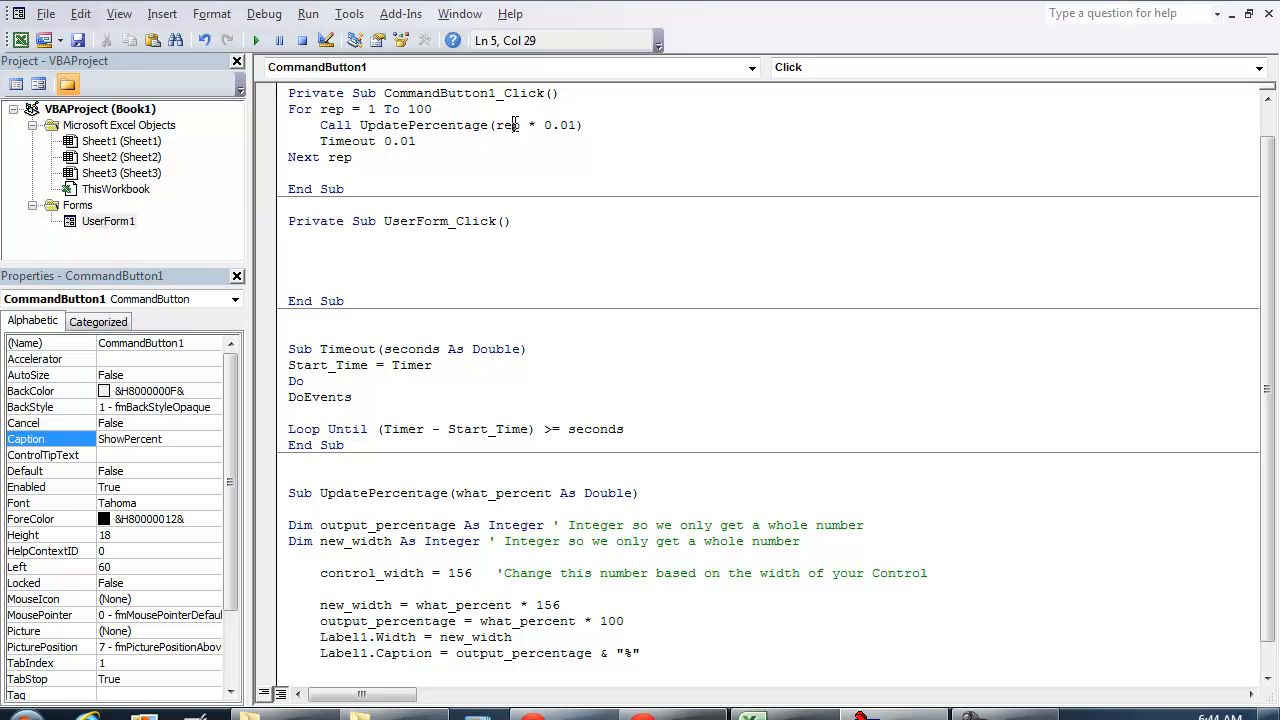
double_click(508, 124)
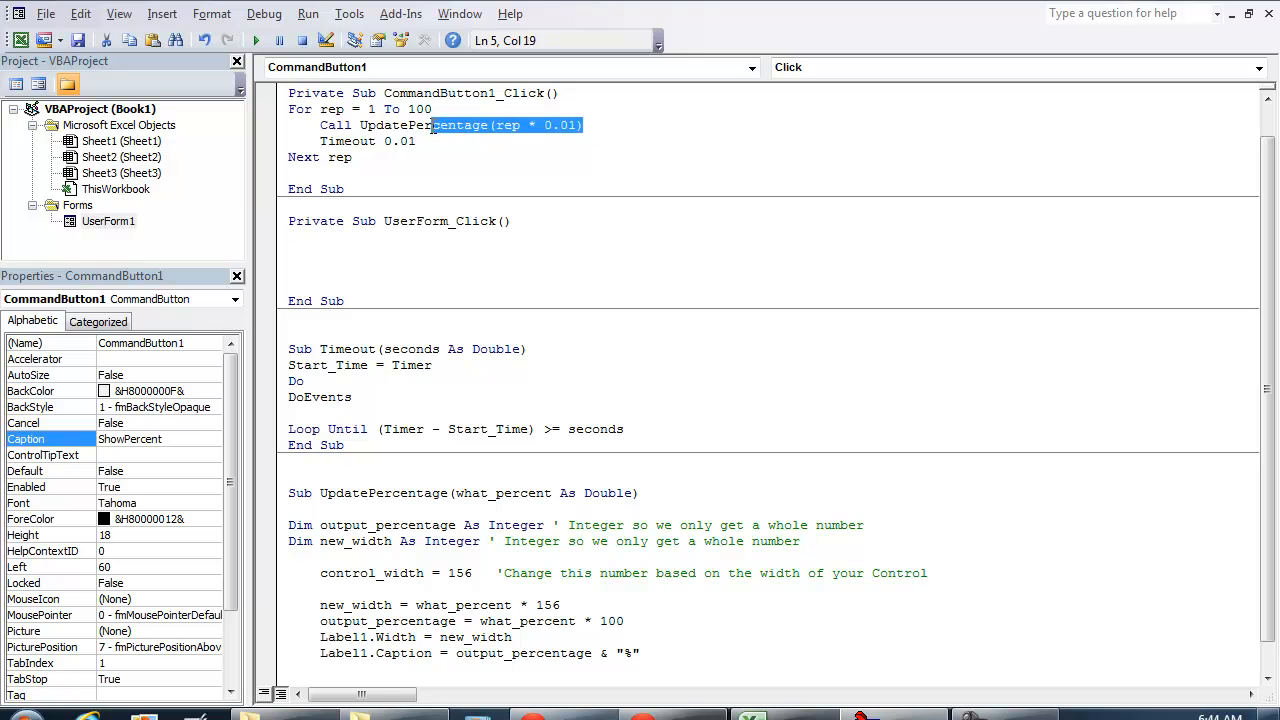
click(594, 124)
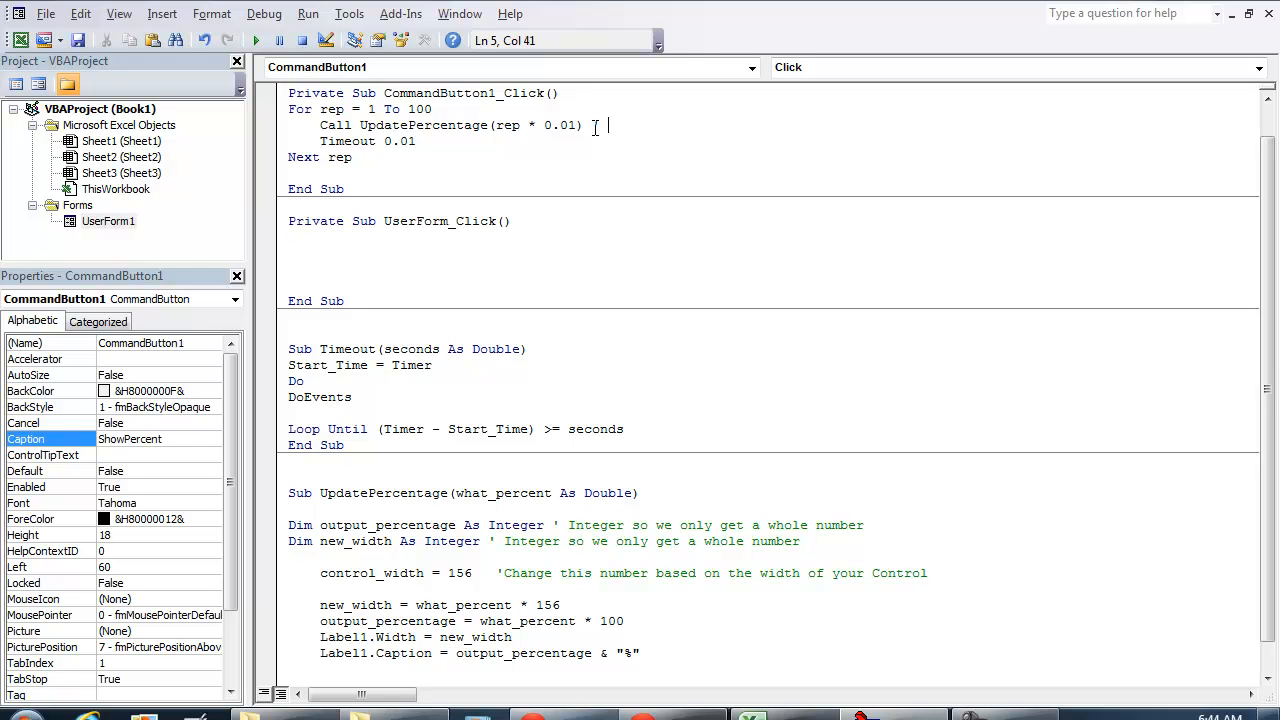
Step: Add a comment explaining .01 to 1 maps to percentages, e.g. .05 (5%)
text(.01 to 1   .)
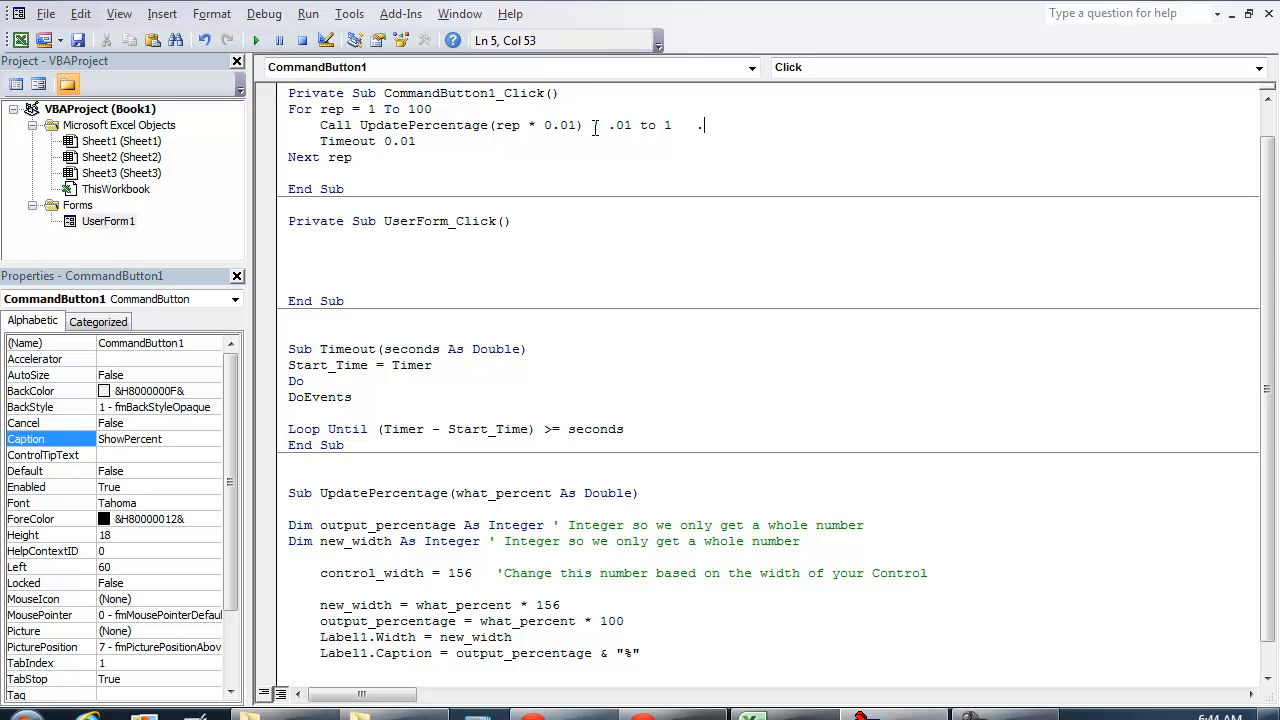
text(05 (5 %)
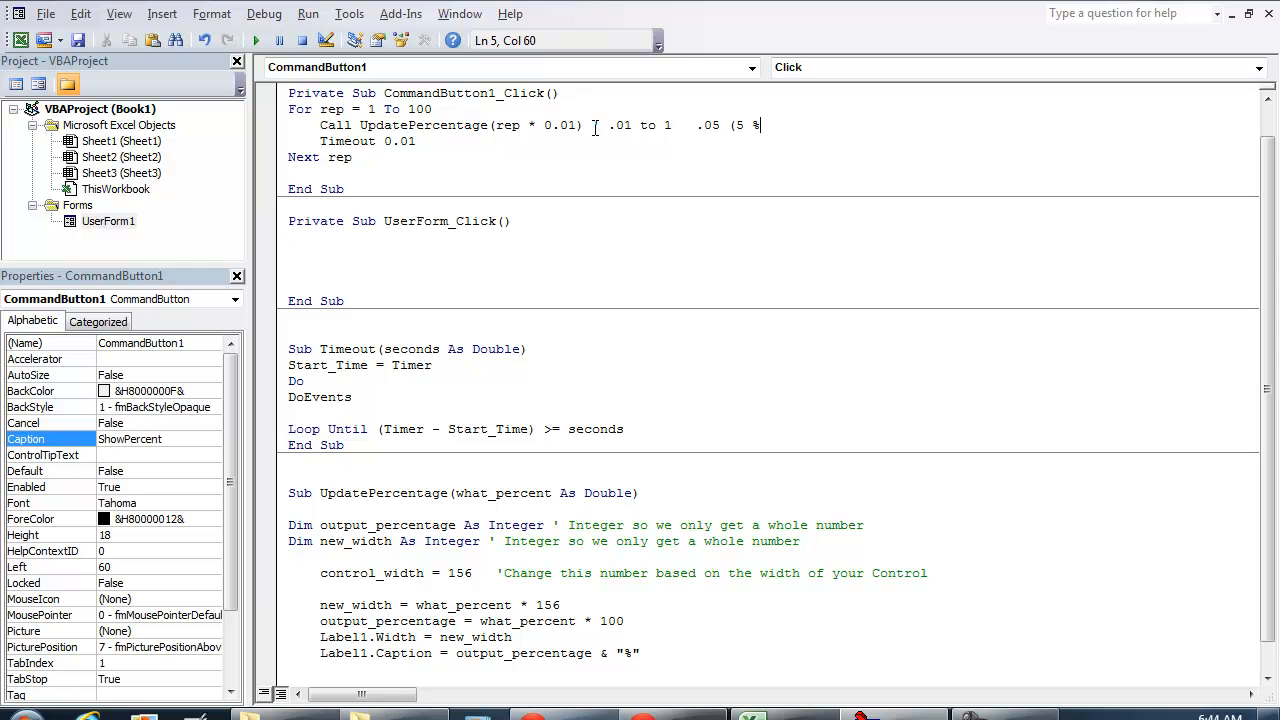
text(.5 would be 50%)
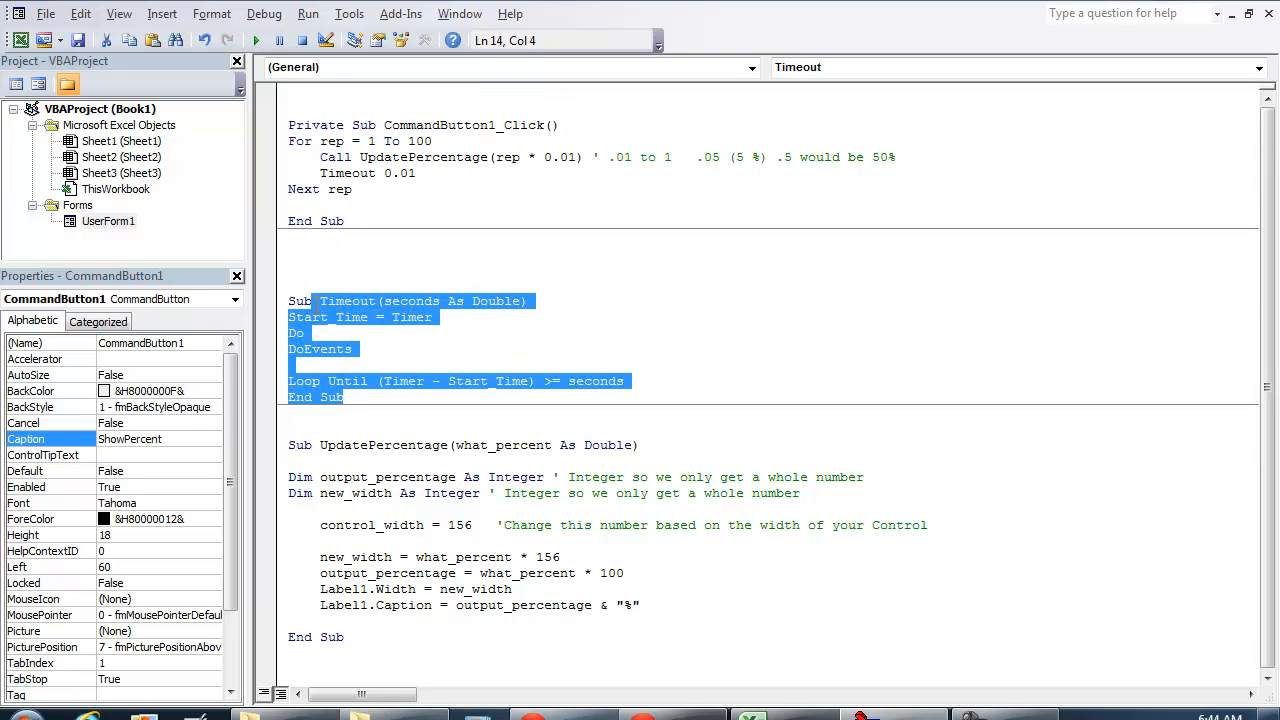
Step: Review the Timeout sub, the rep * 0.01 argument and the UpdatePercentage routine in turn
click(300, 284)
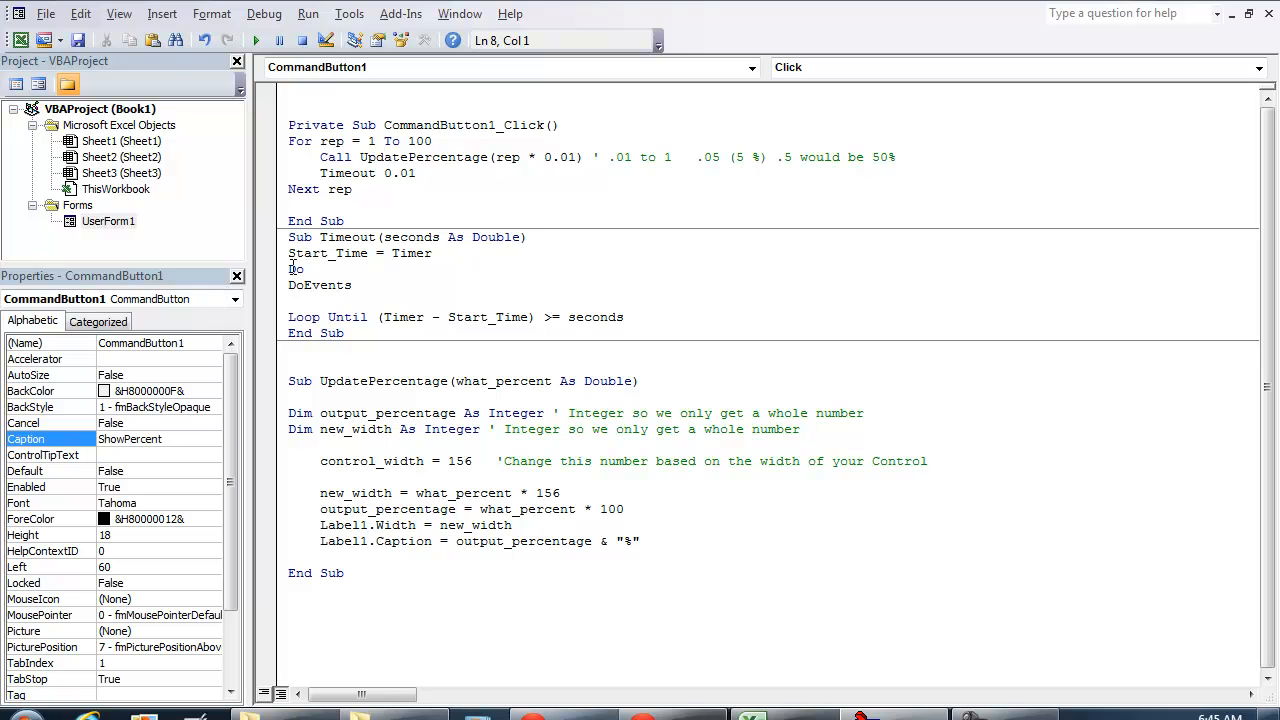
double_click(422, 156)
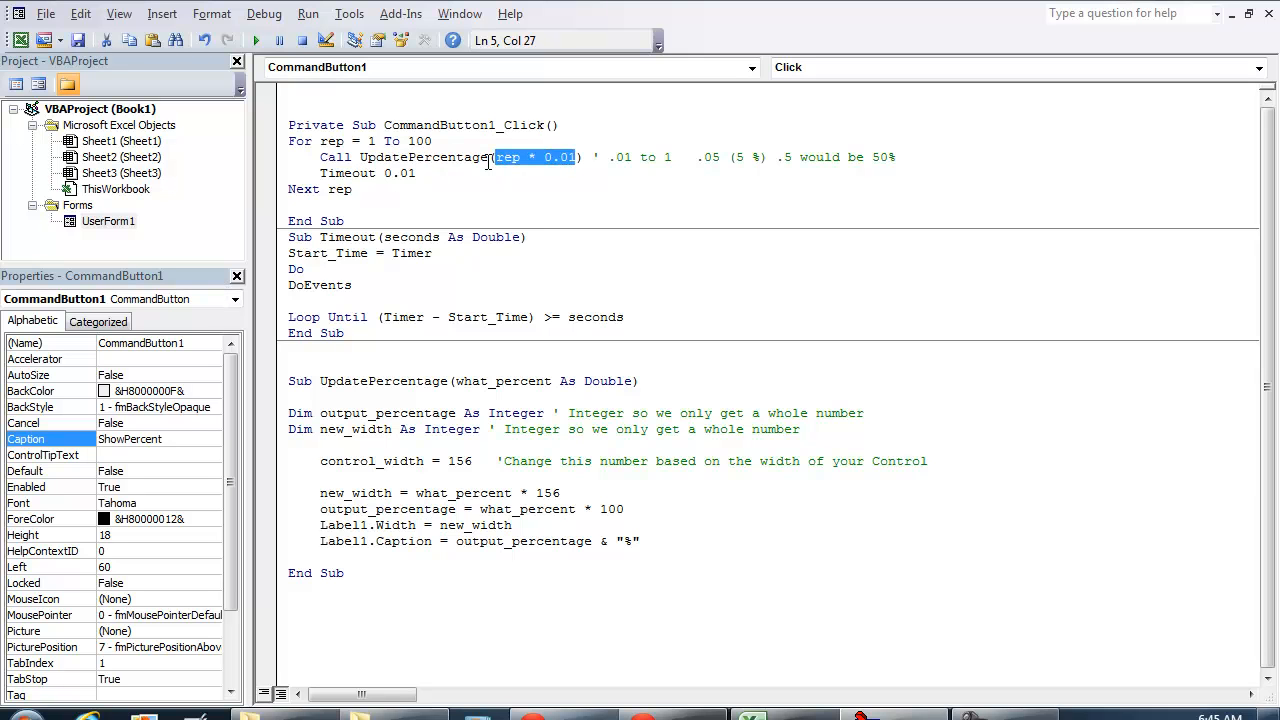
click(292, 348)
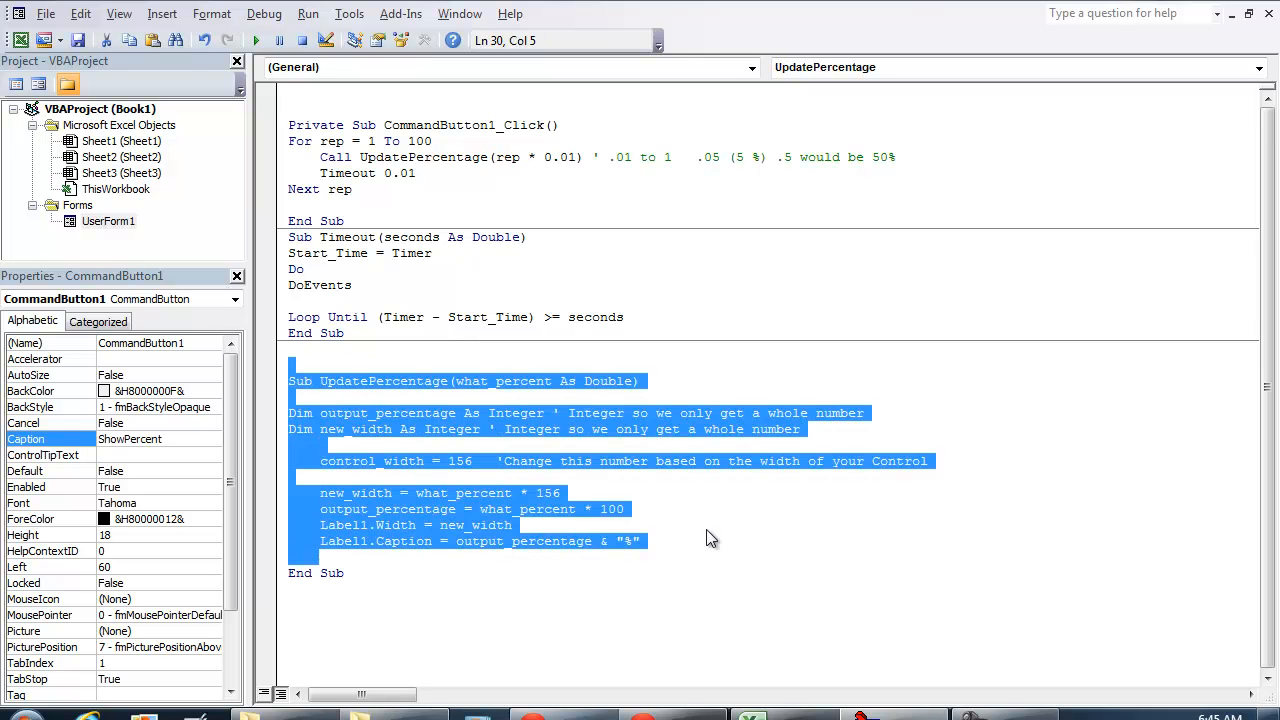
click(716, 492)
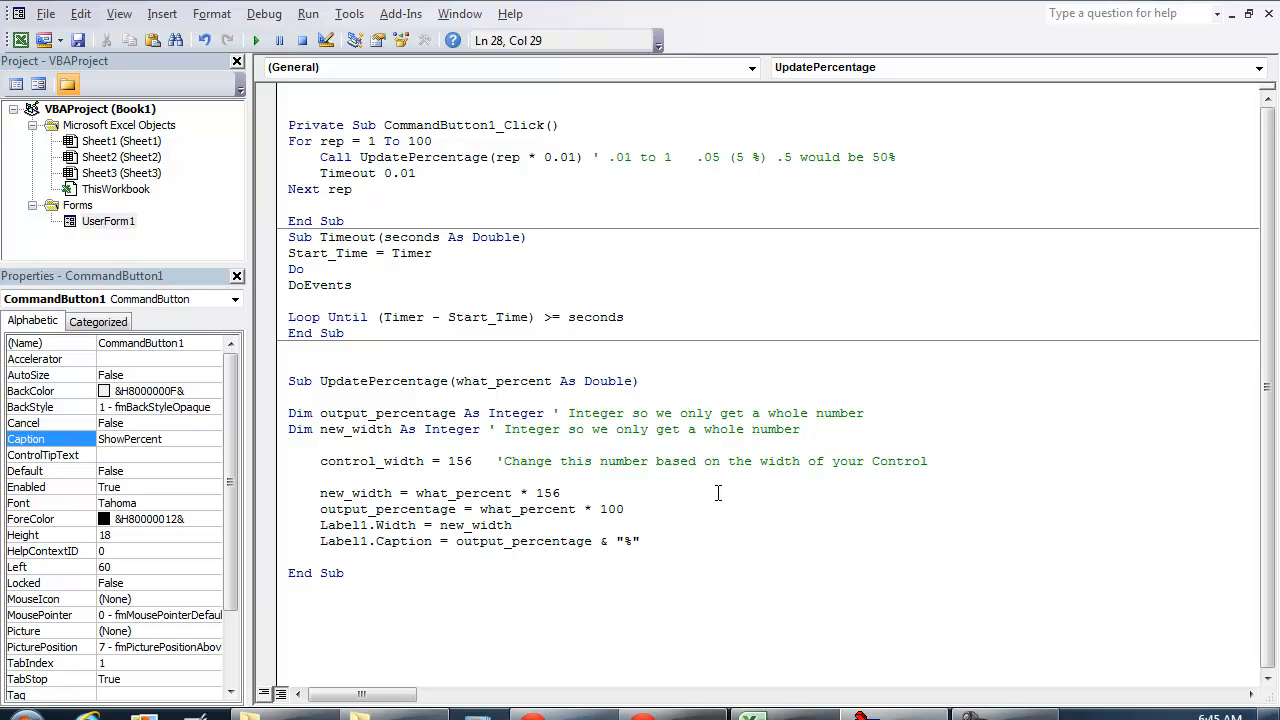
mouse_move(98, 232)
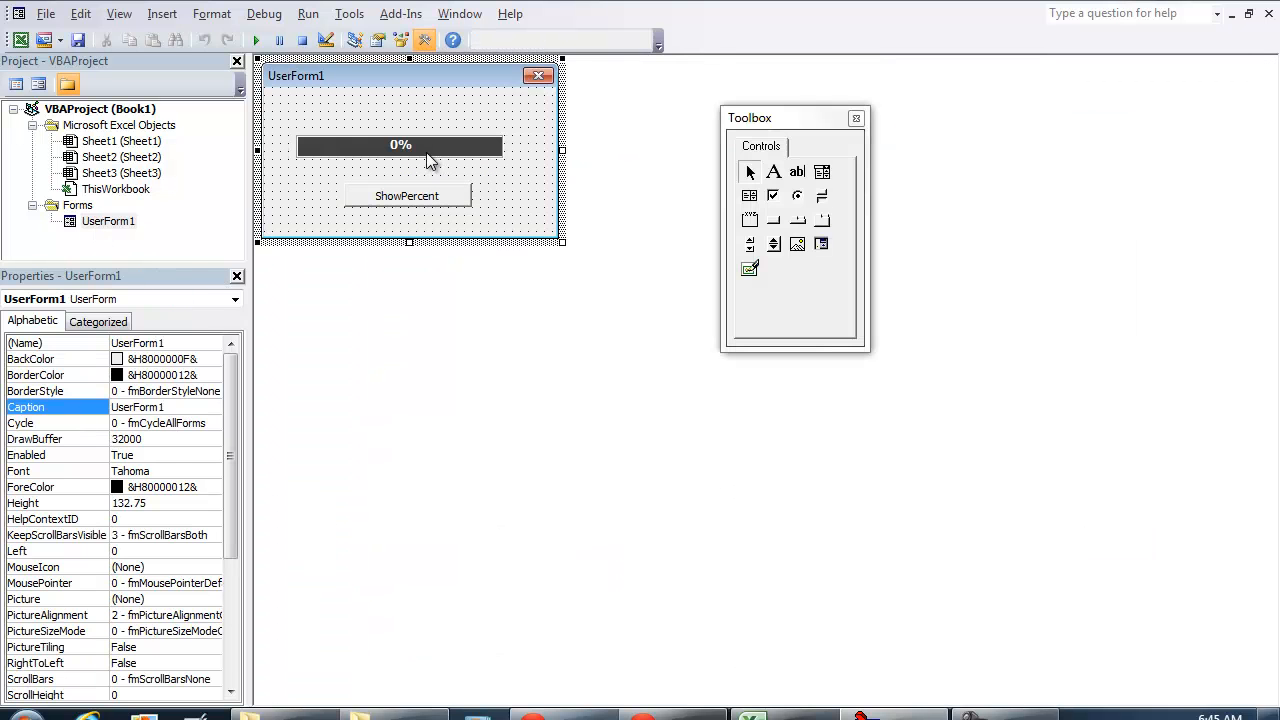
Step: Delete the old label bar and draw a thin Frame1 strip across the top of UserForm1
click(400, 144)
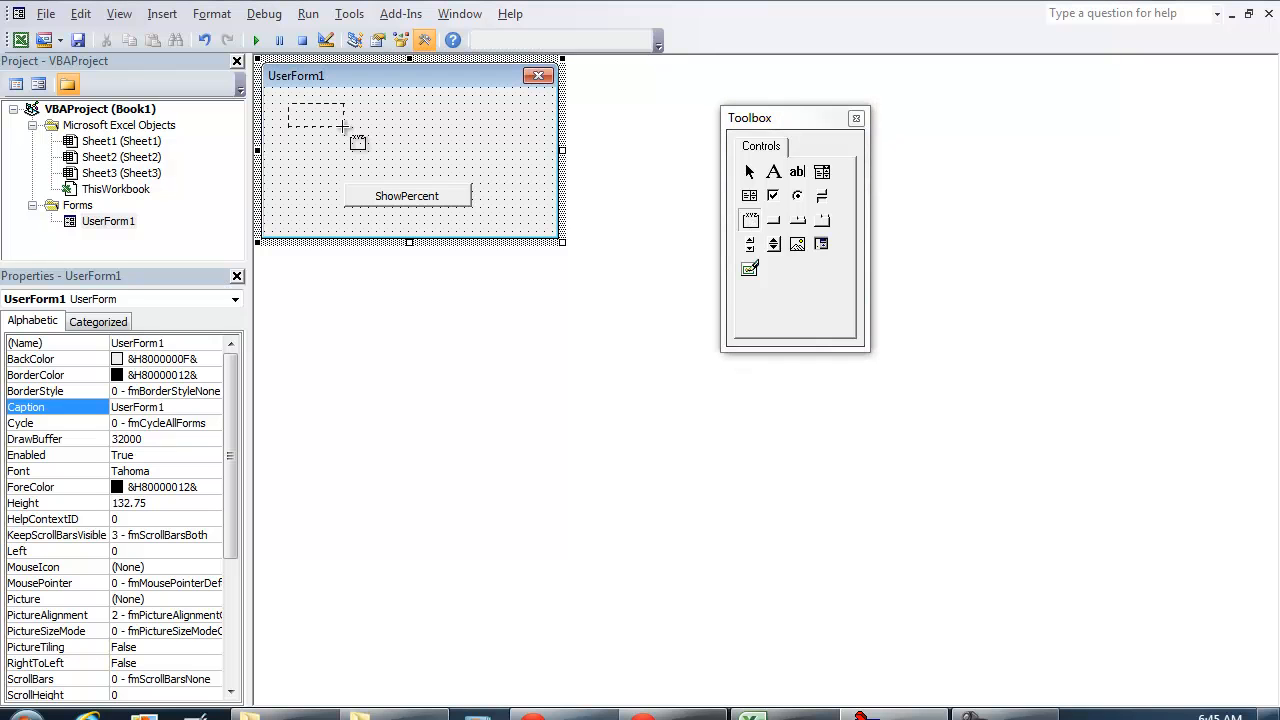
drag(288, 110, 530, 150)
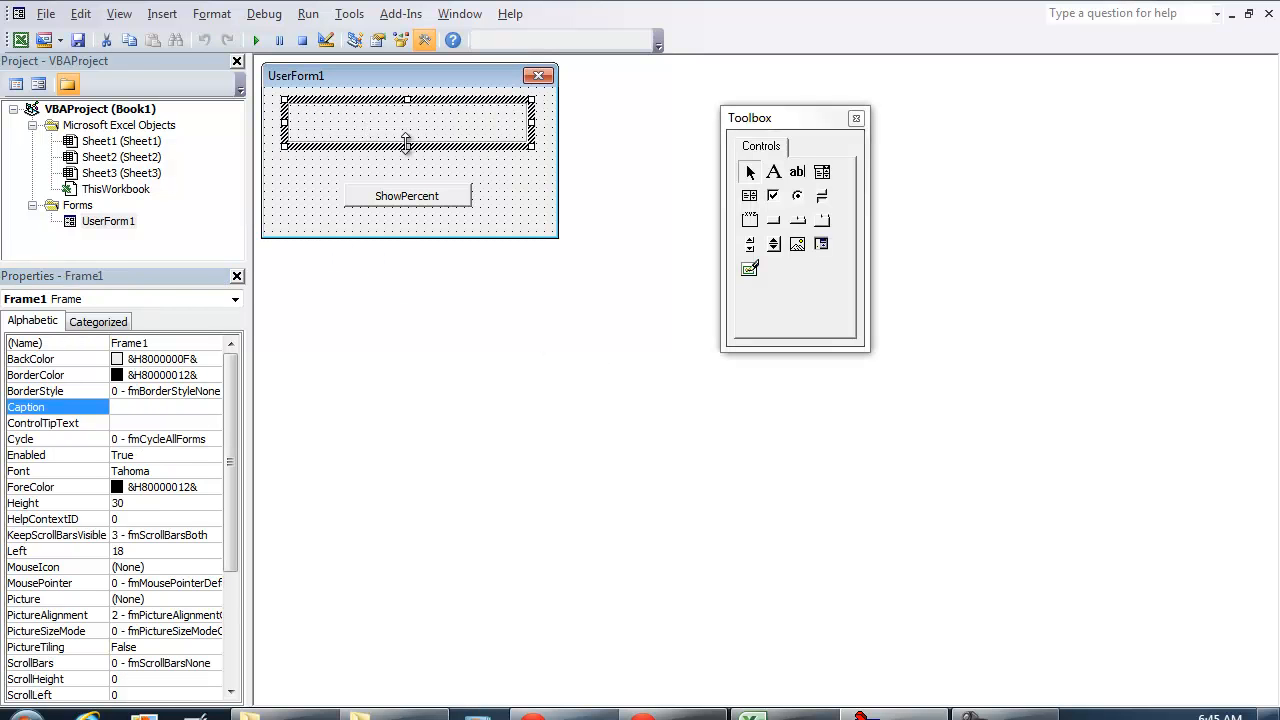
drag(408, 150, 408, 136)
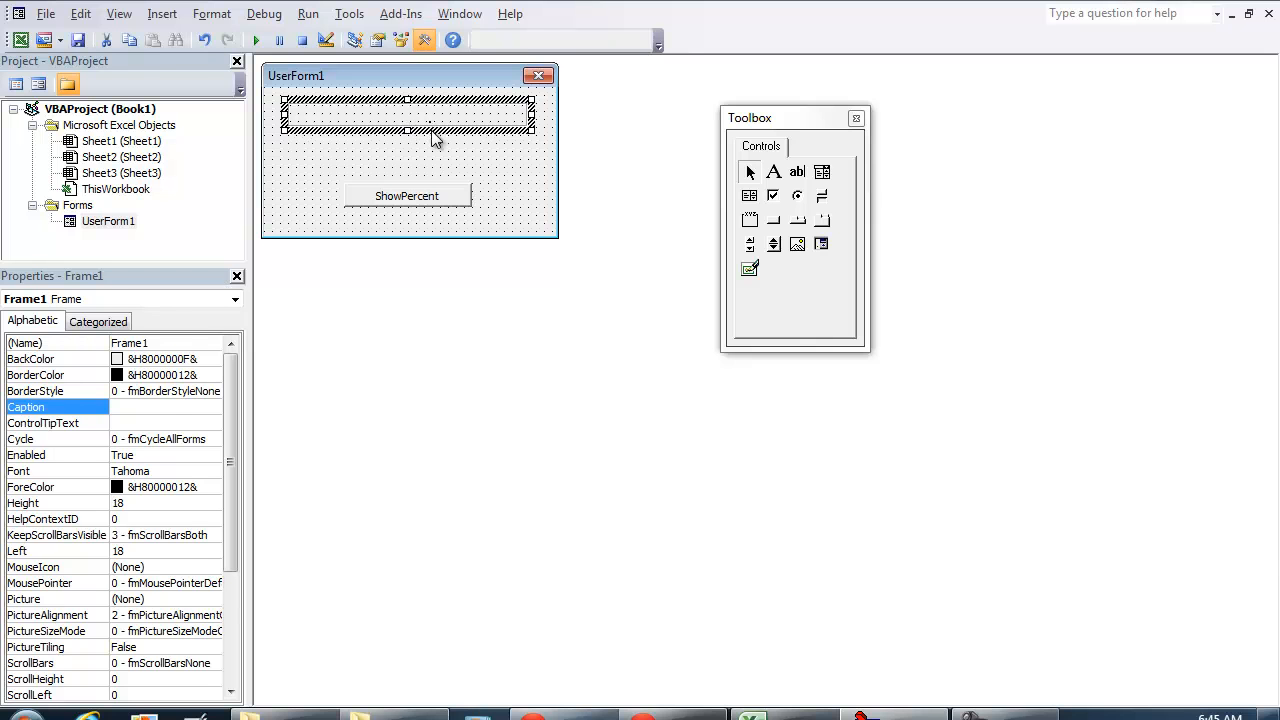
click(420, 160)
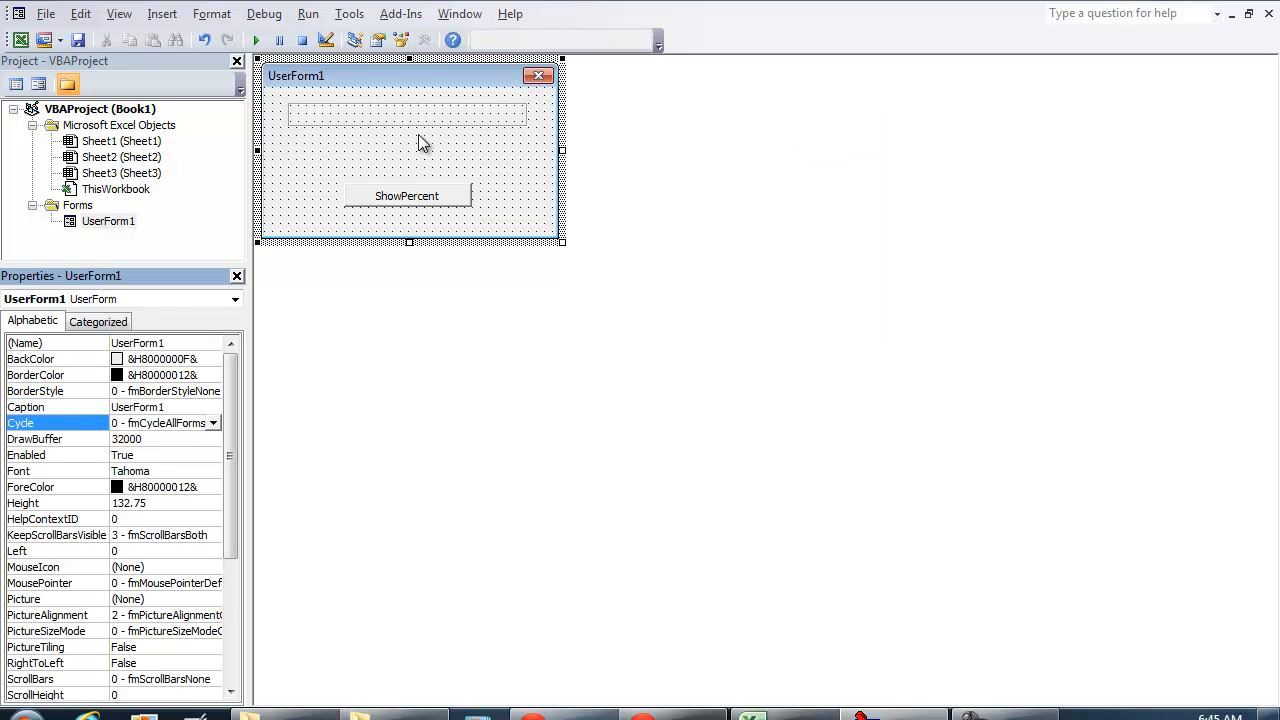
click(408, 112)
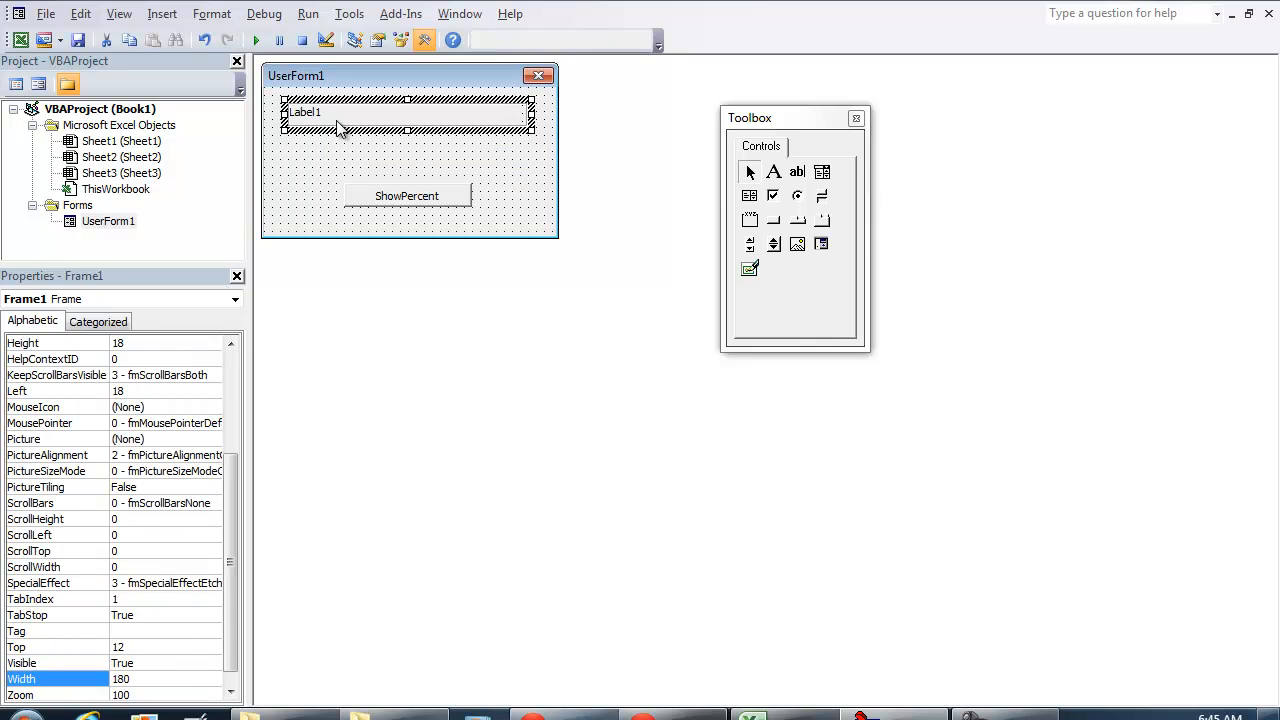
Step: Set Label1's width to 180, caption to 0%, white text colour and dark background colour
click(304, 112)
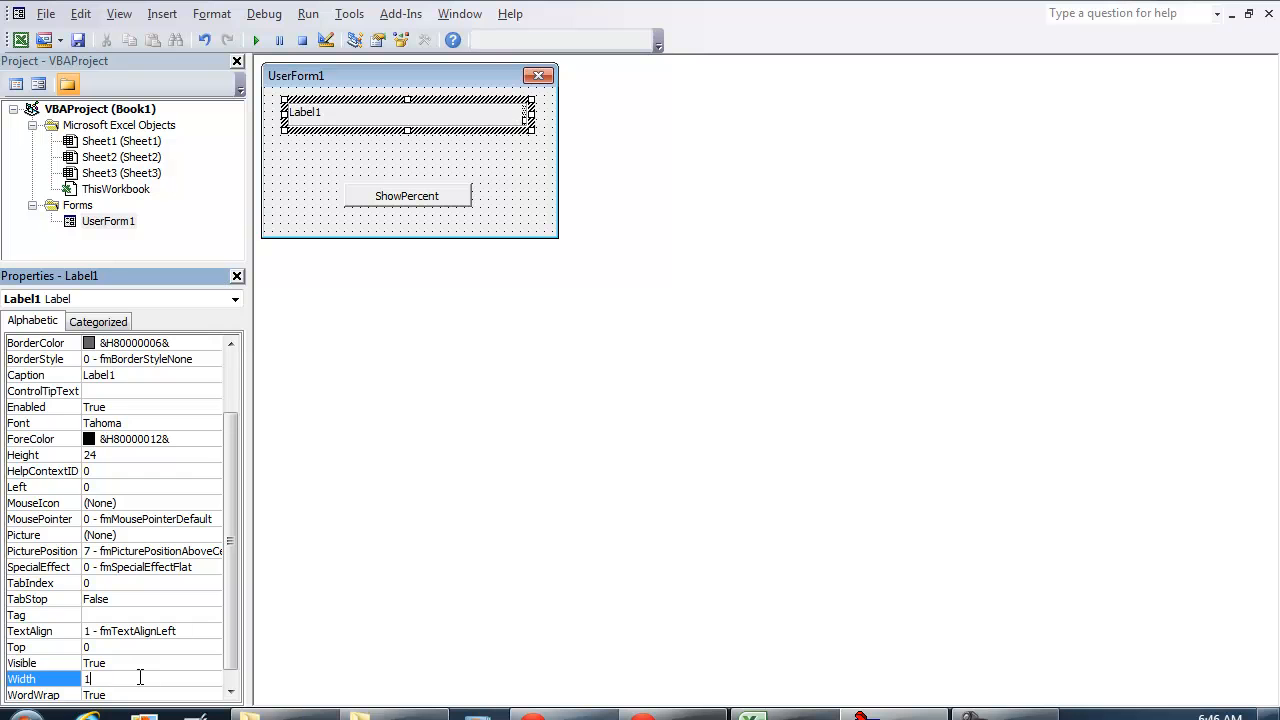
text(180)
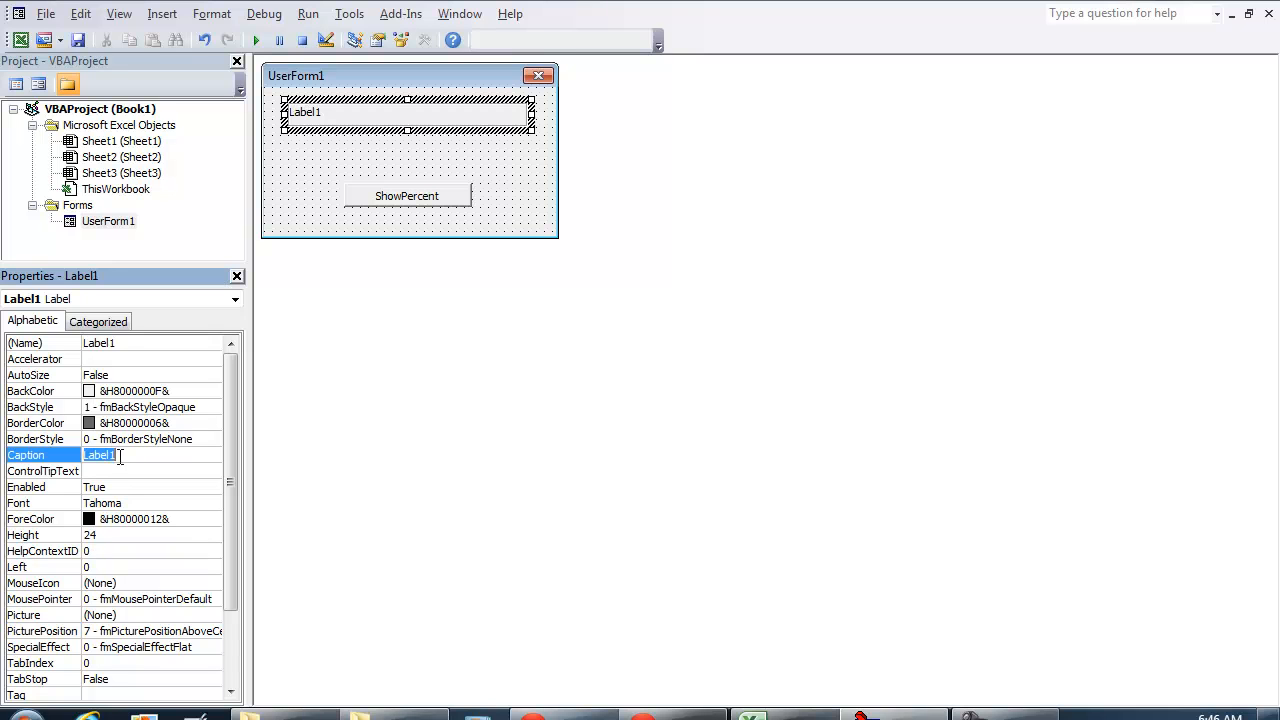
text(0%)
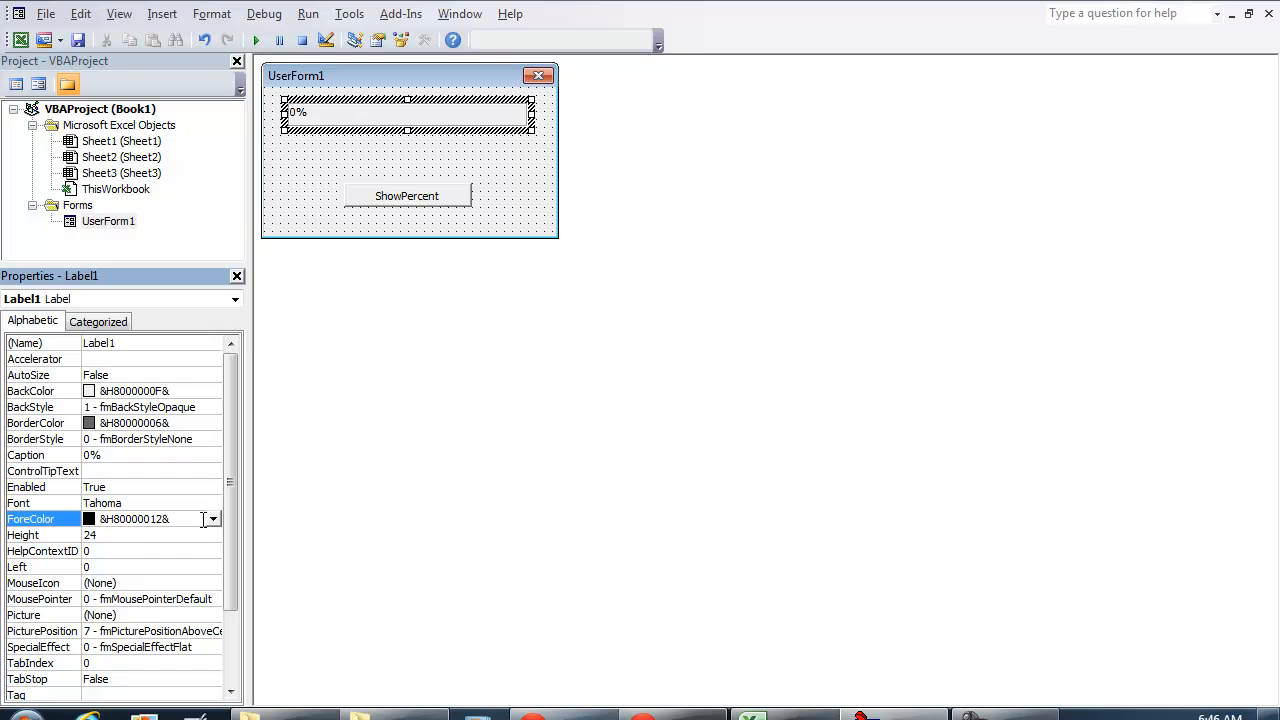
click(212, 518)
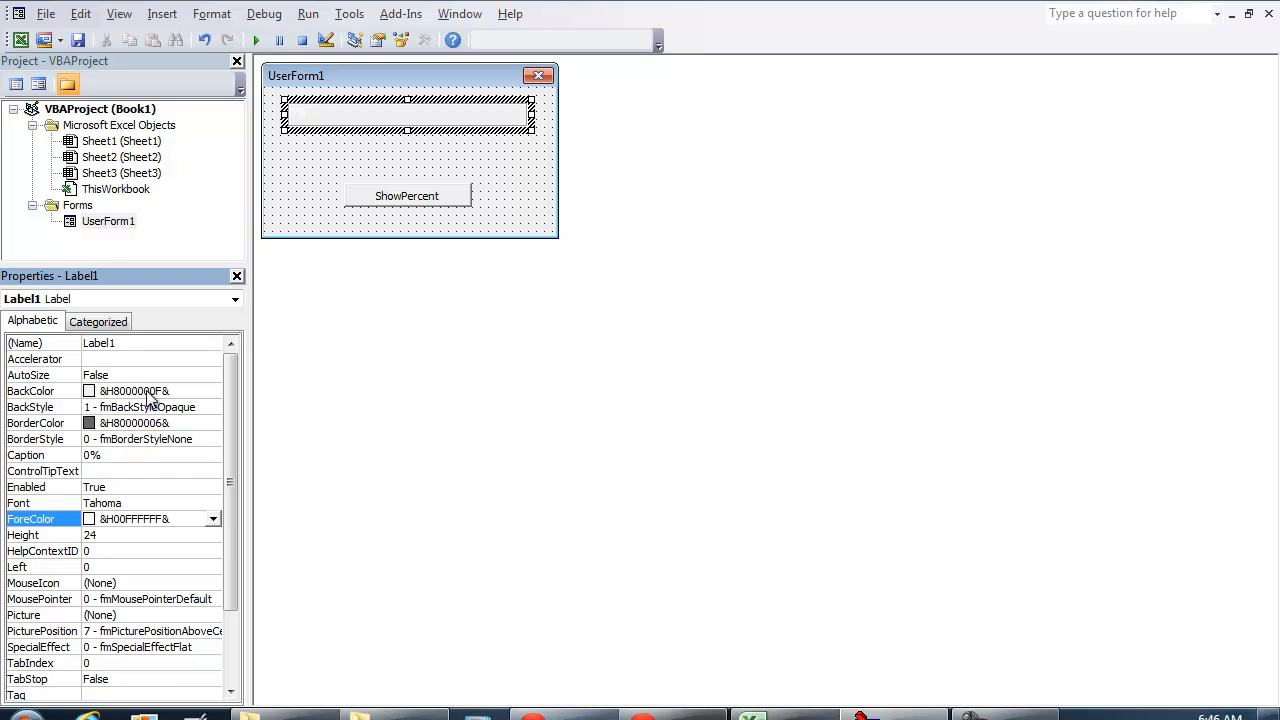
click(212, 390)
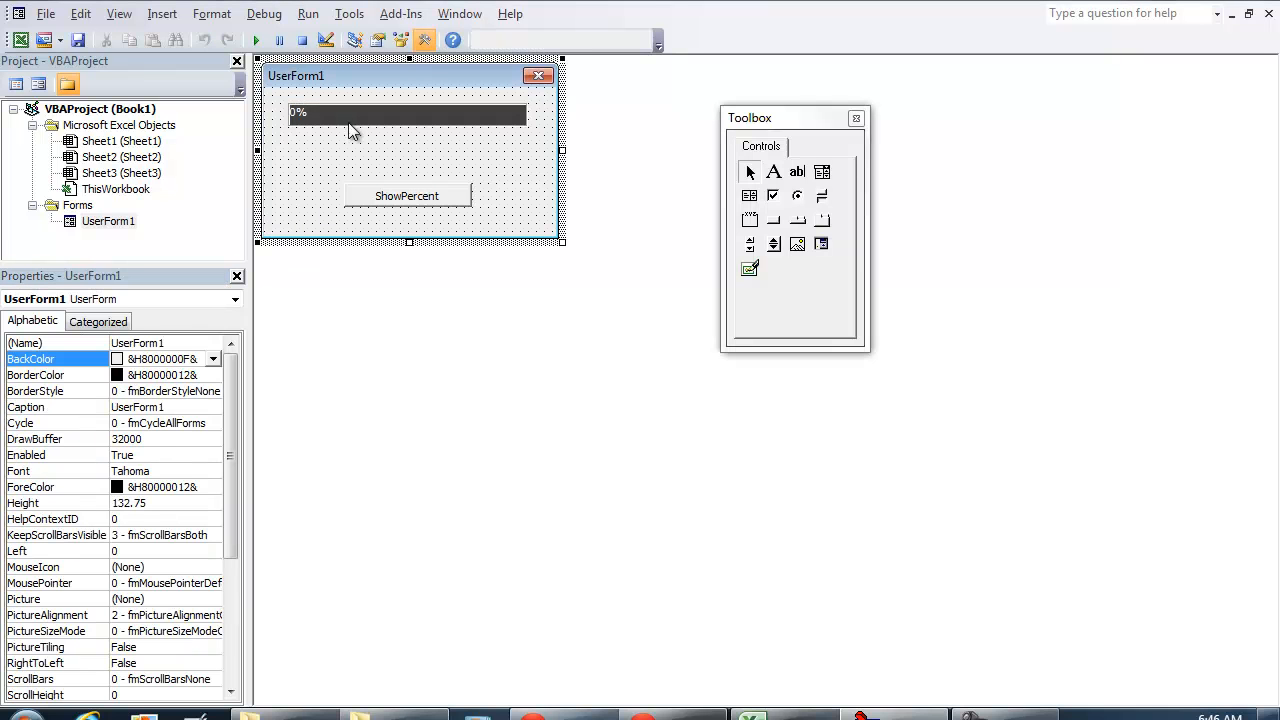
Step: Give Label1 a bold Tahoma size 8 font for its 0% caption
click(408, 112)
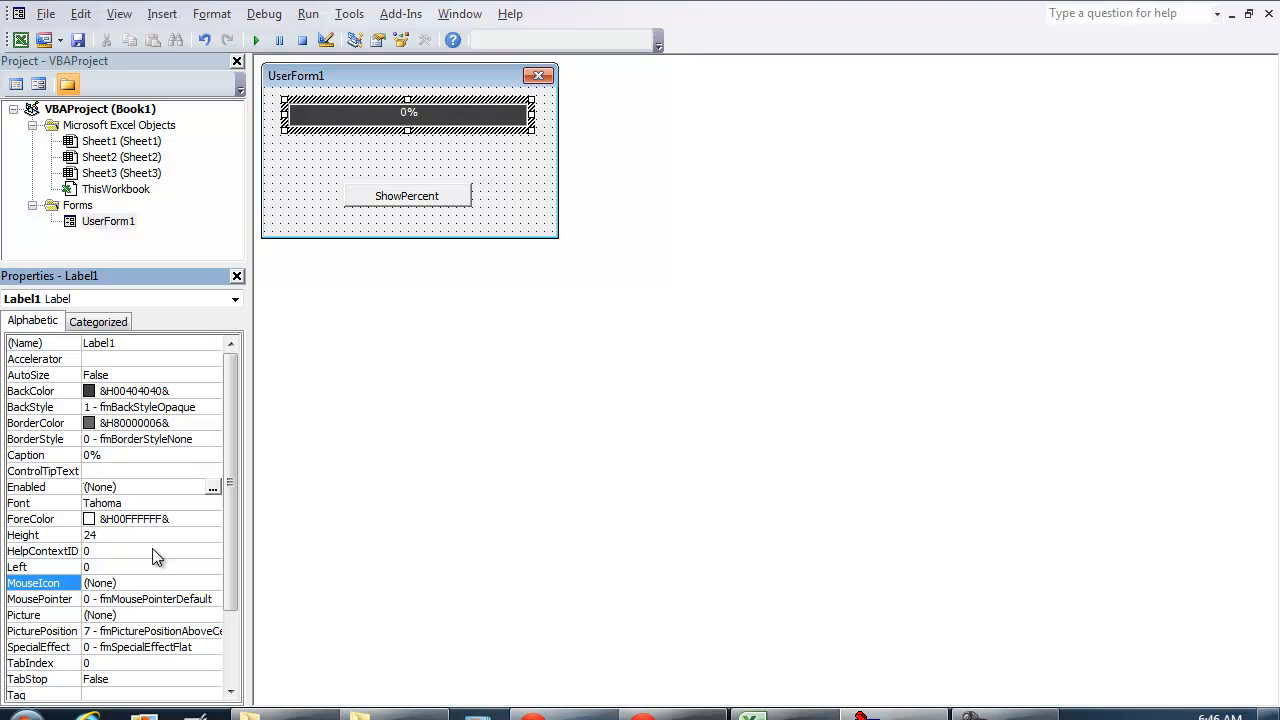
click(212, 504)
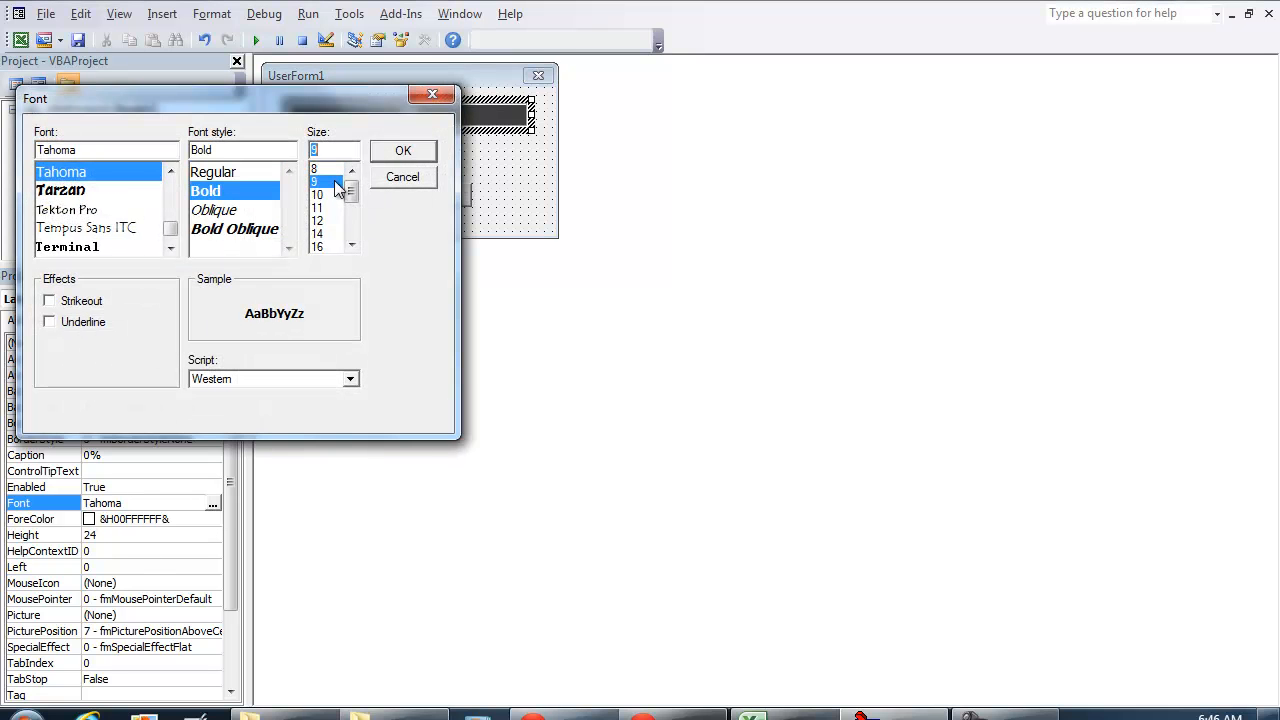
click(402, 150)
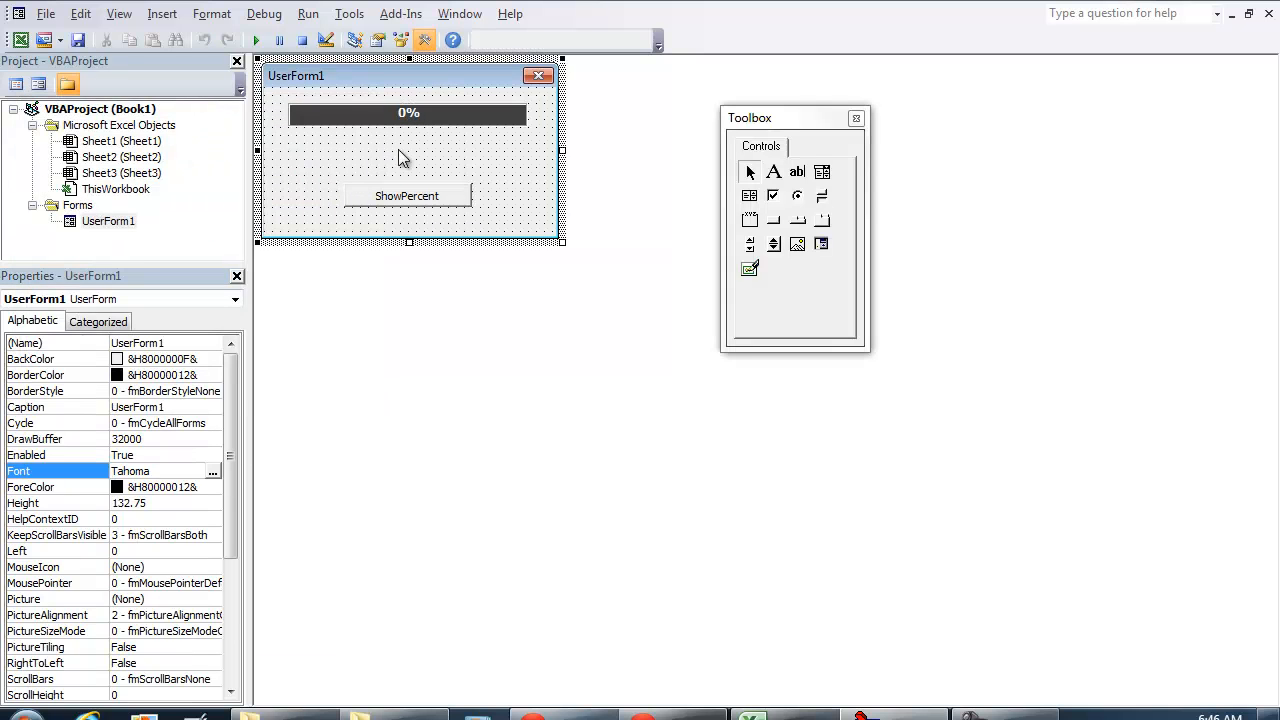
click(408, 112)
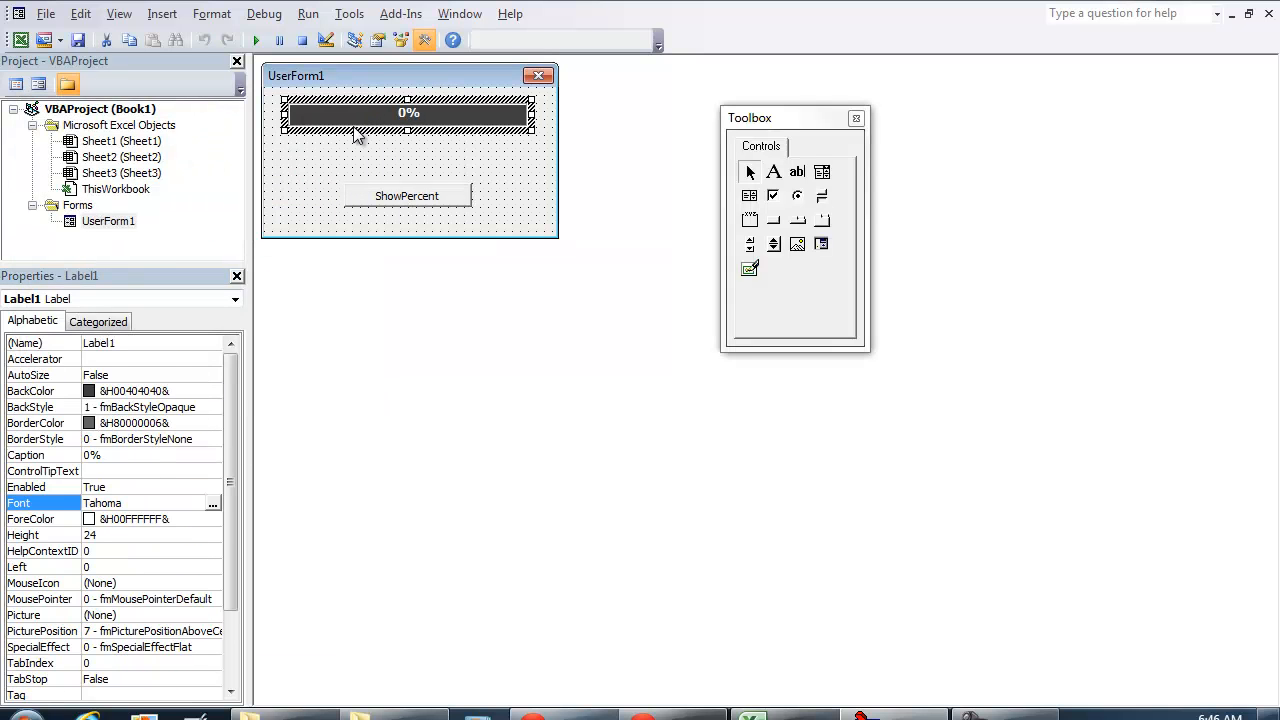
scroll(down, 3)
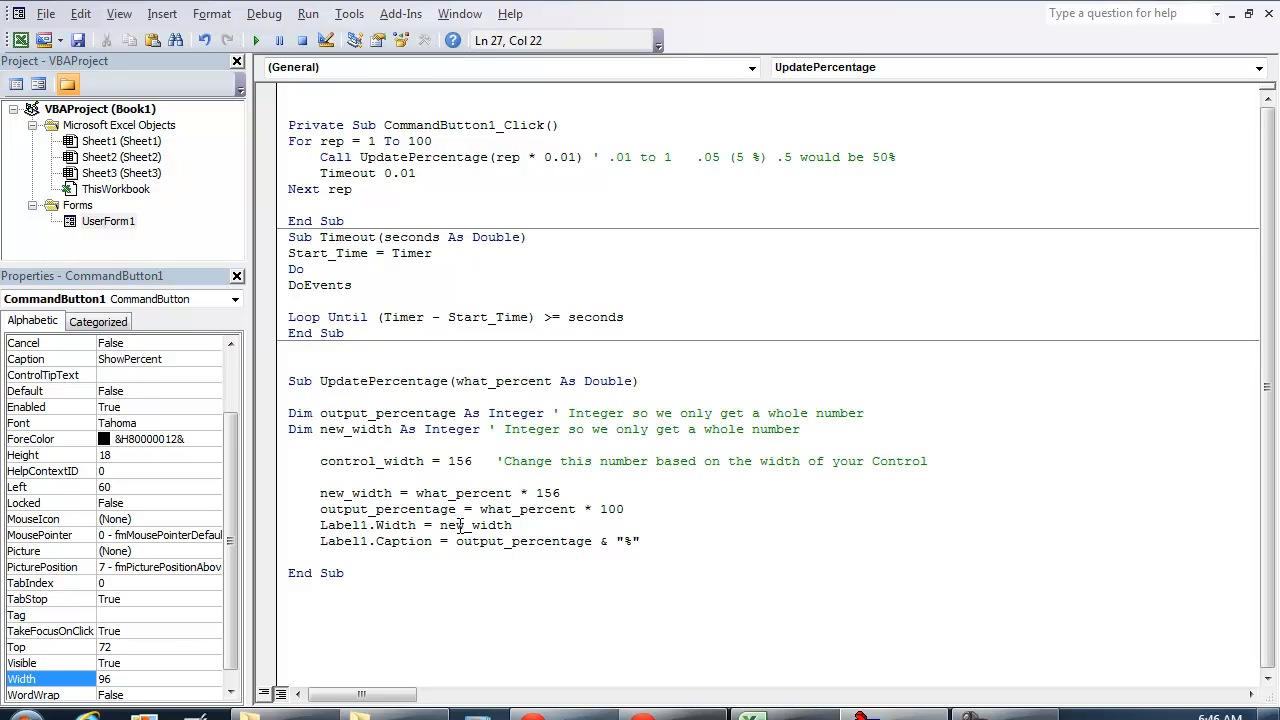
Step: Select the UpdatePercentage procedure and return to UserForm1's design view
drag(288, 380, 640, 572)
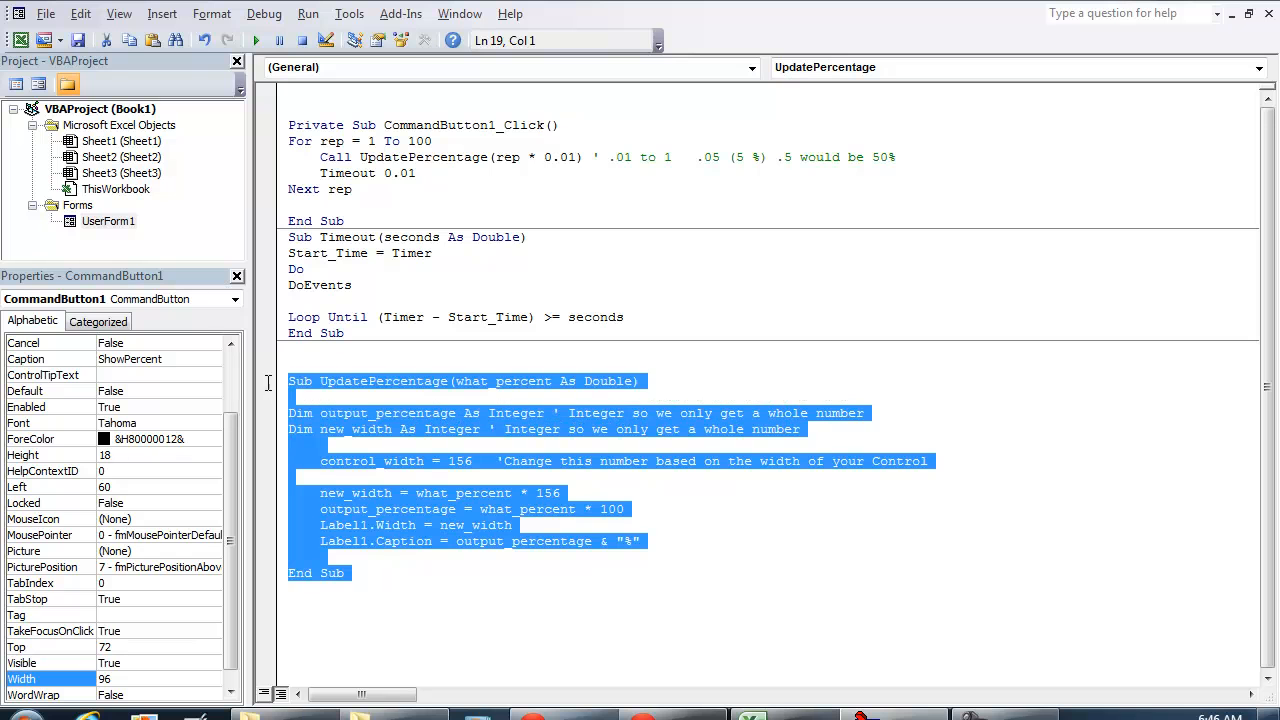
click(360, 380)
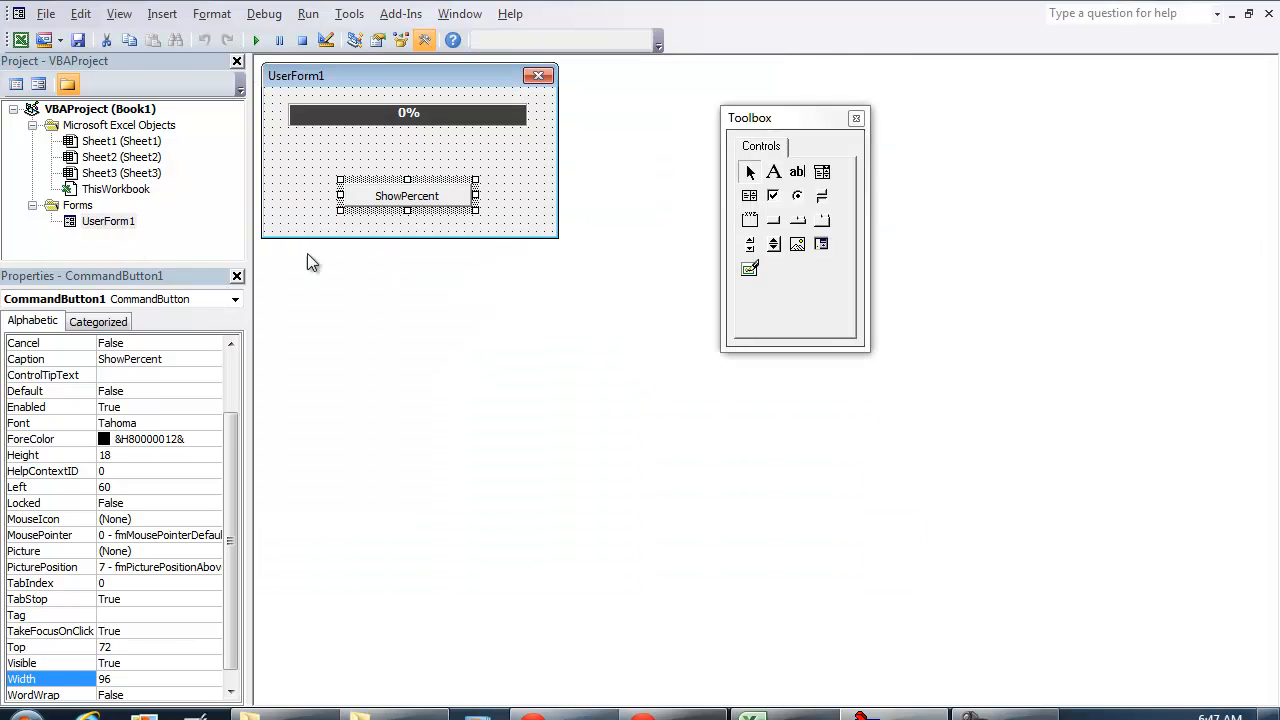
mouse_move(346, 172)
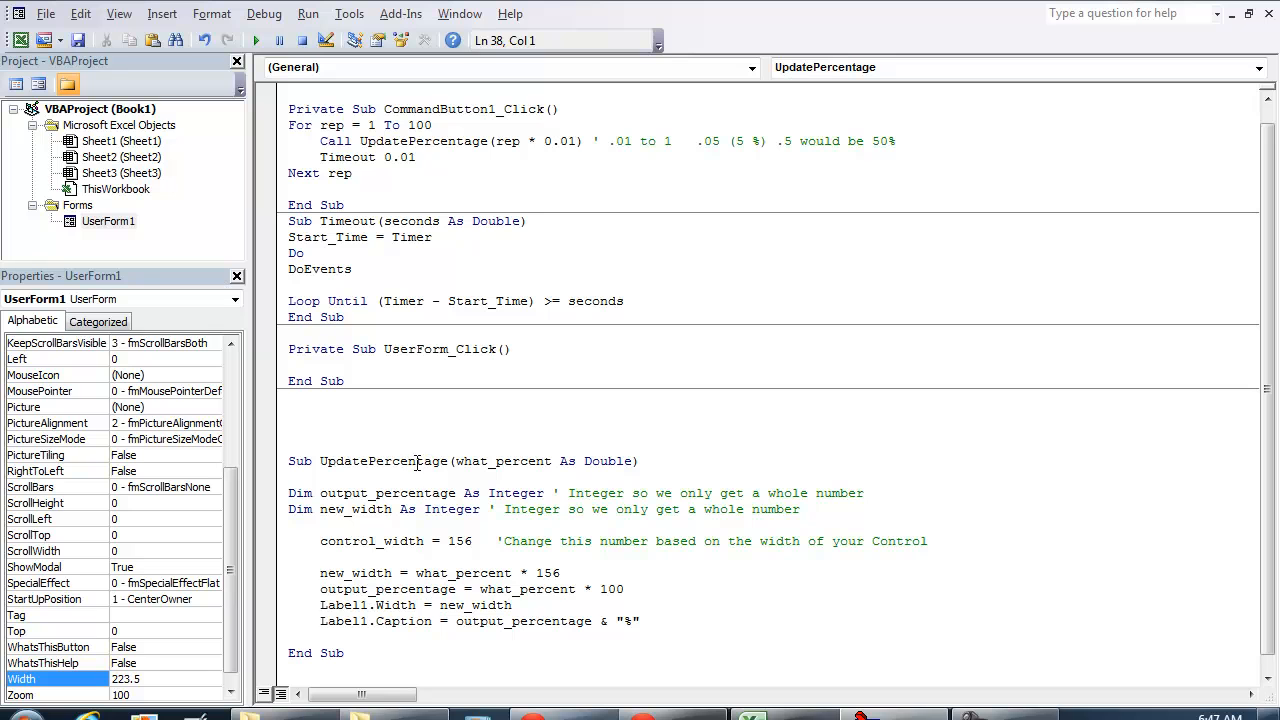
Step: Change control_width from 156 to 180 and use 180 in the new_width formula
click(430, 540)
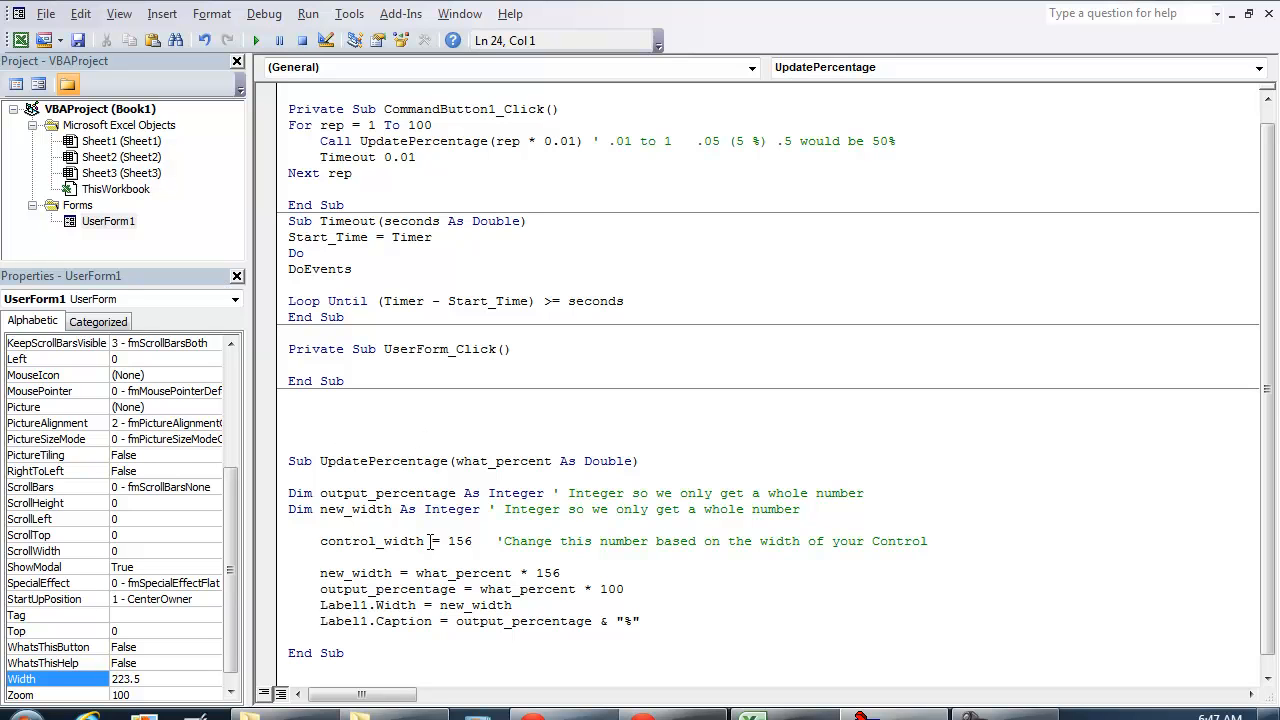
double_click(458, 540)
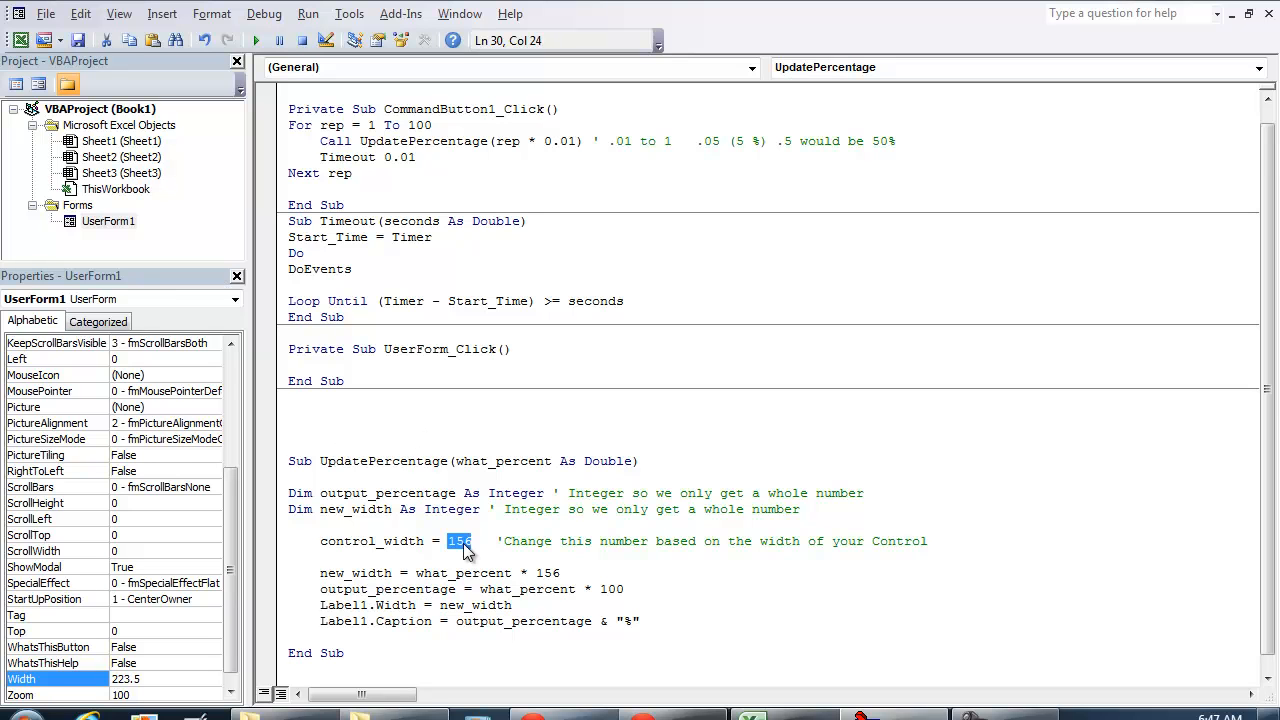
mouse_move(510, 494)
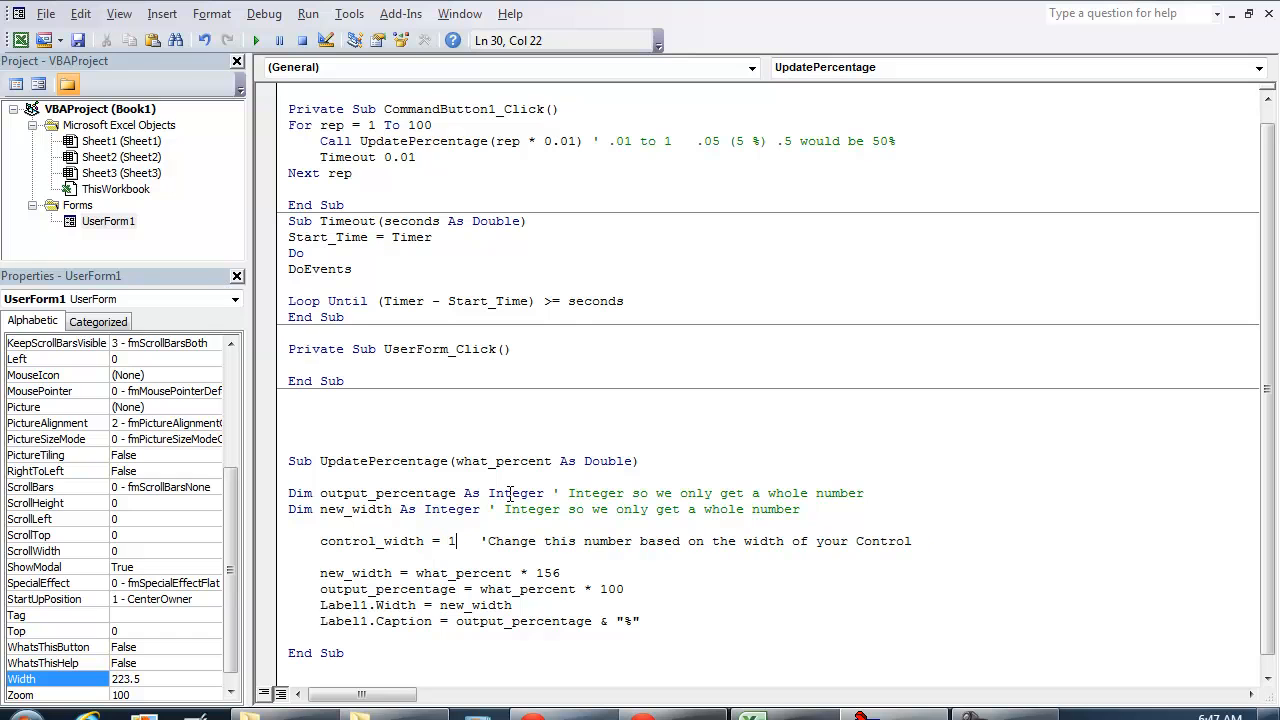
text(80)
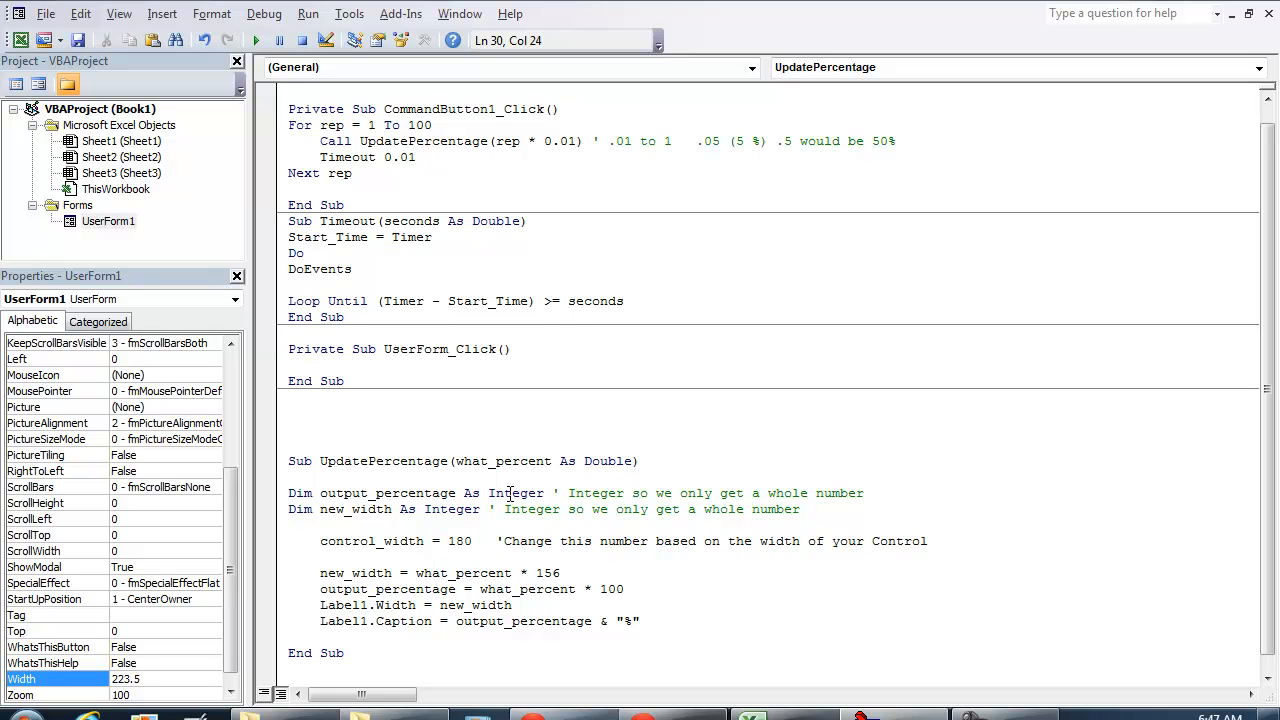
click(464, 540)
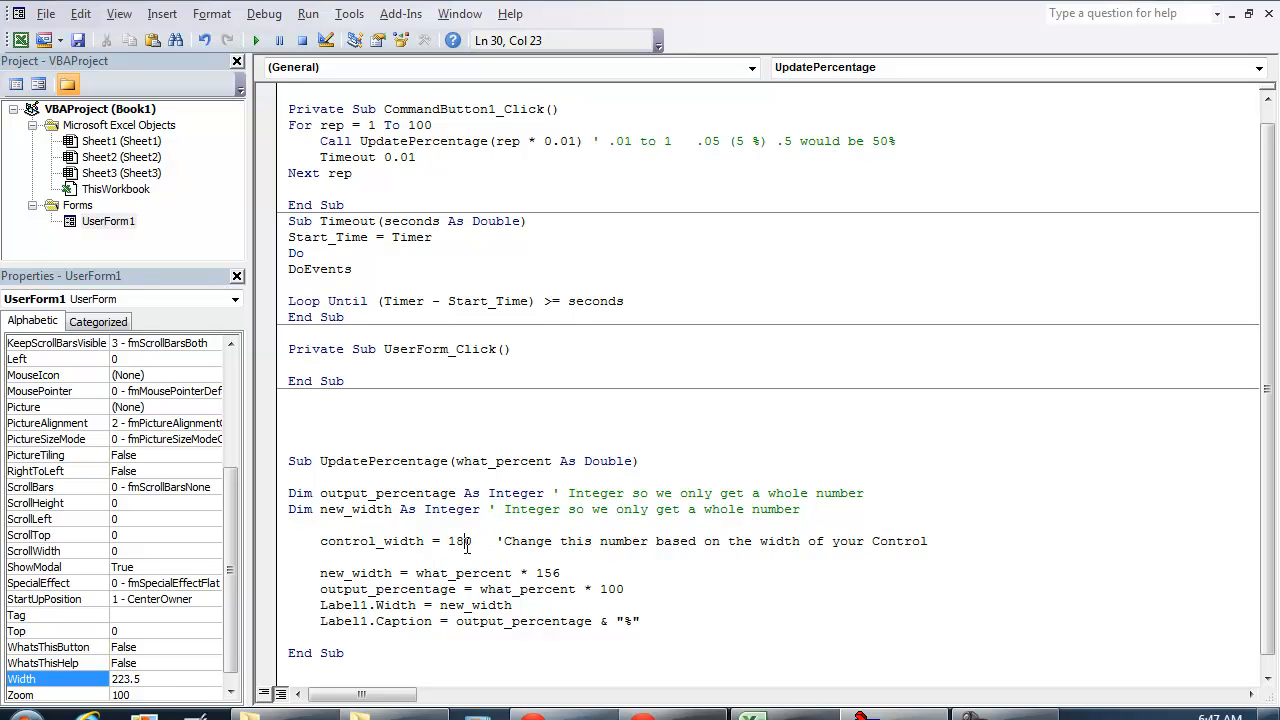
double_click(458, 540)
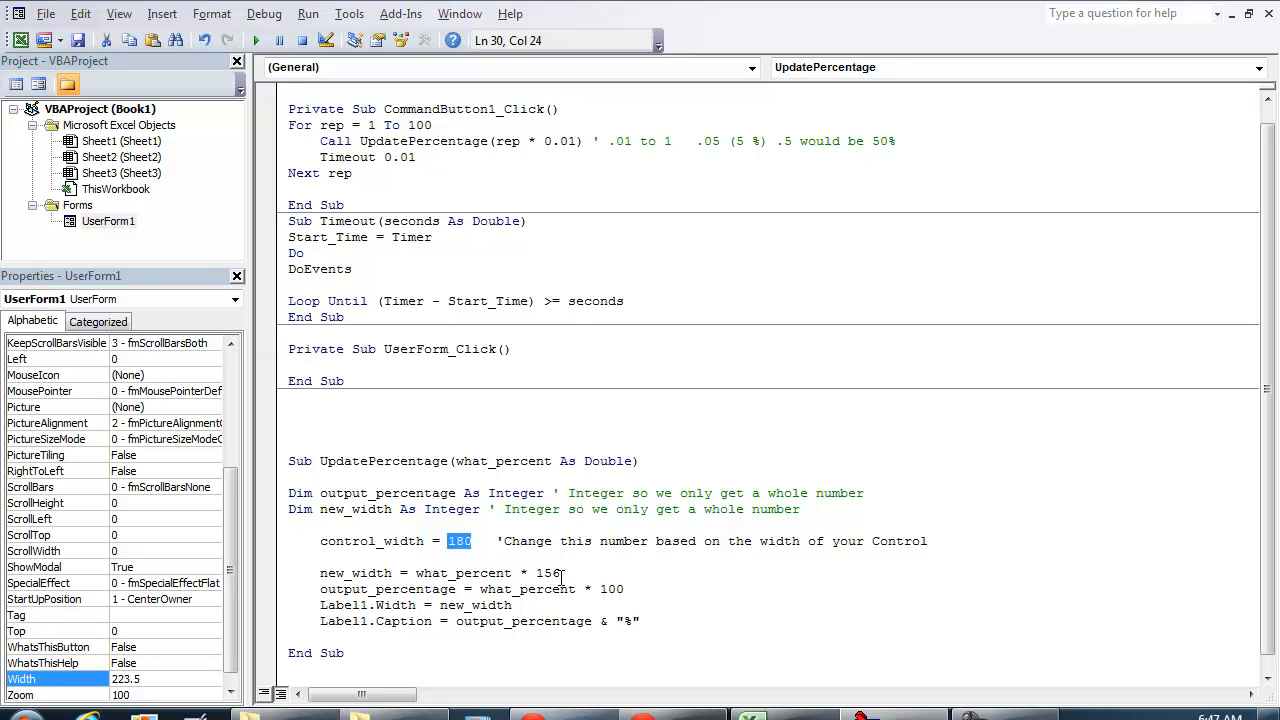
text(180)
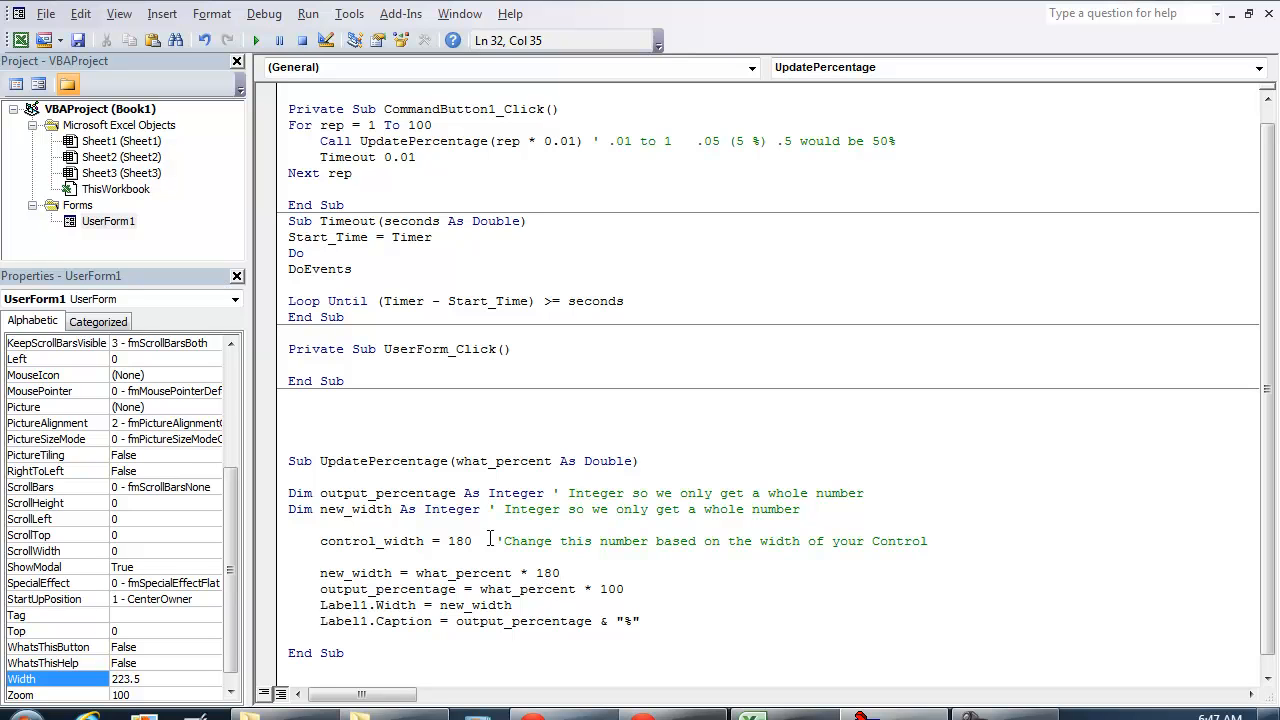
double_click(460, 540)
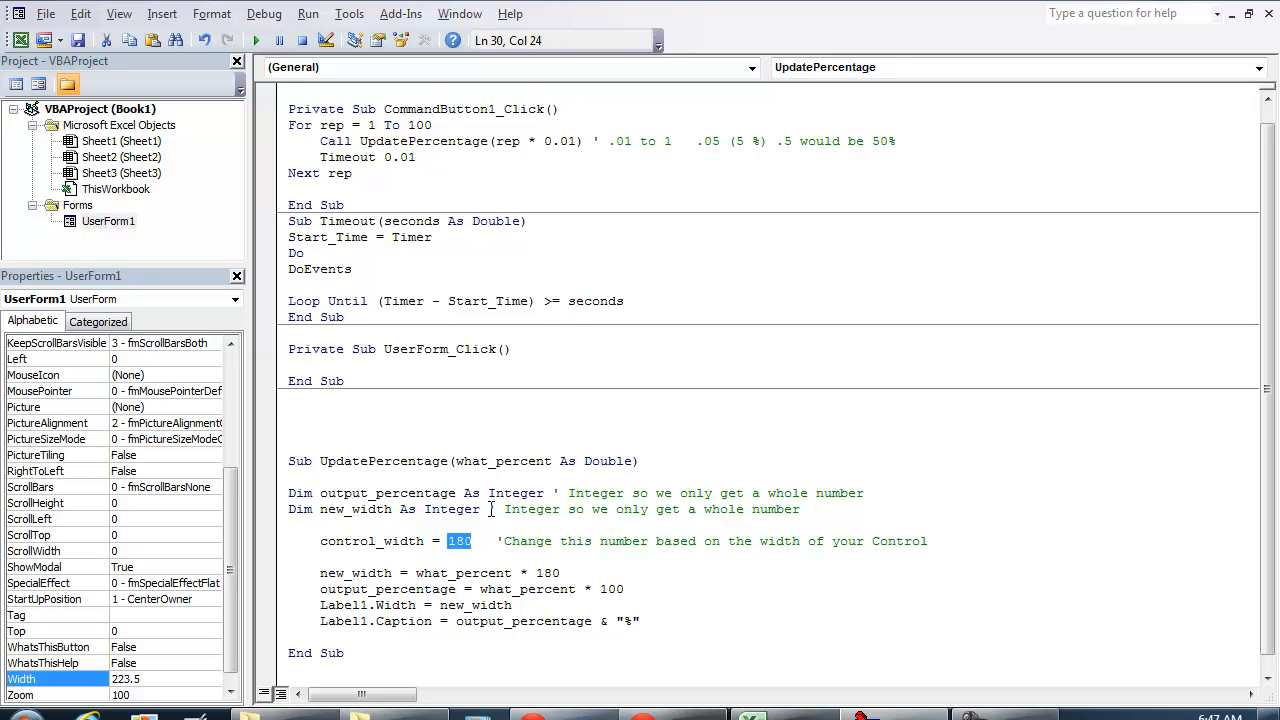
double_click(502, 460)
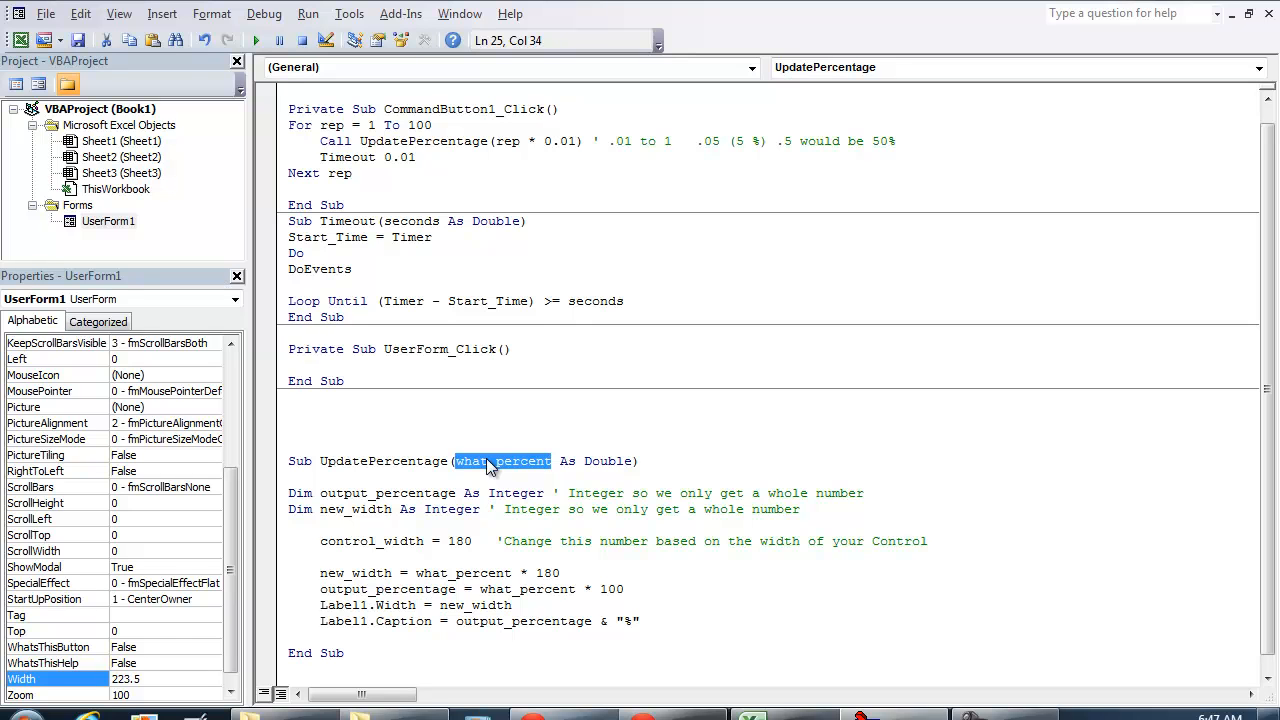
mouse_move(410, 588)
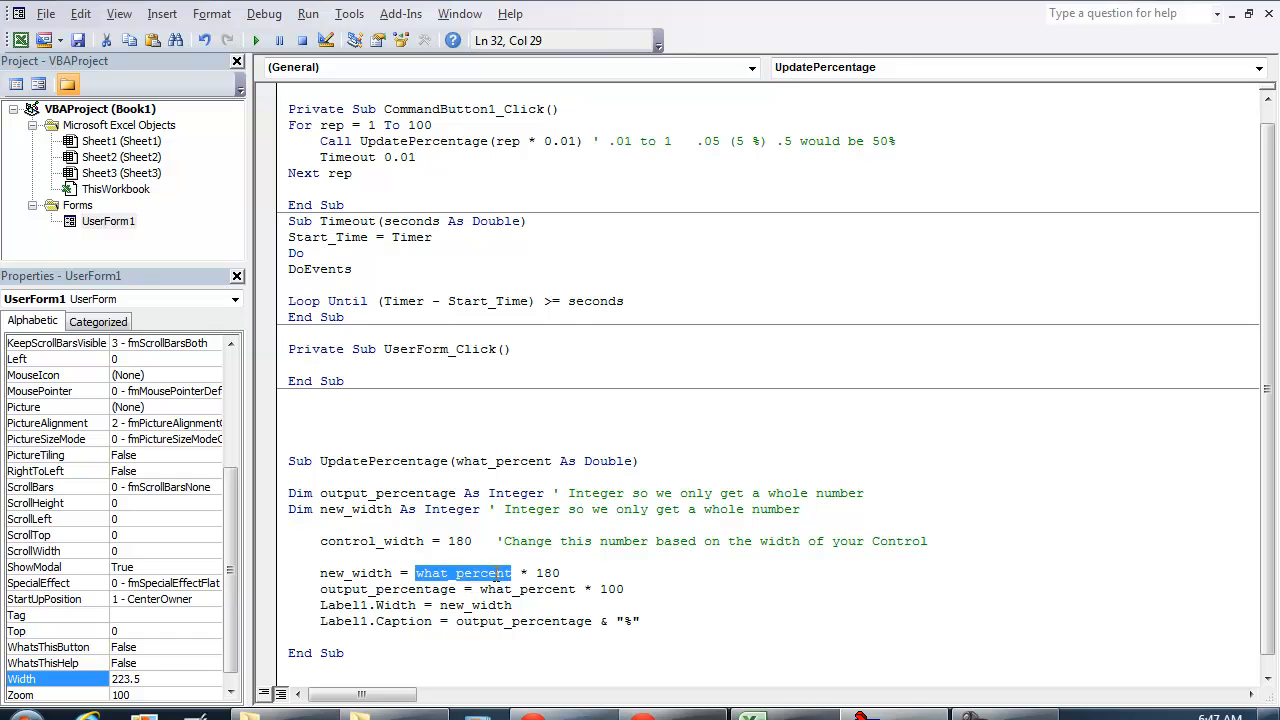
double_click(544, 572)
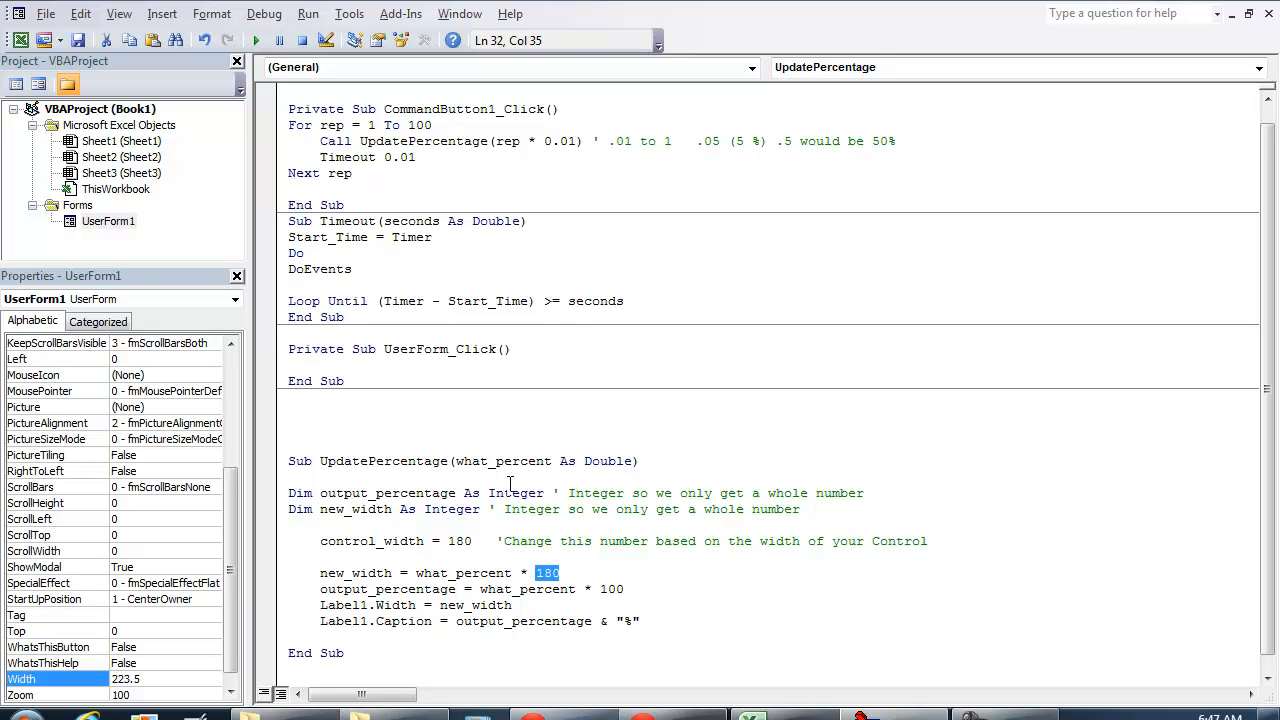
double_click(502, 460)
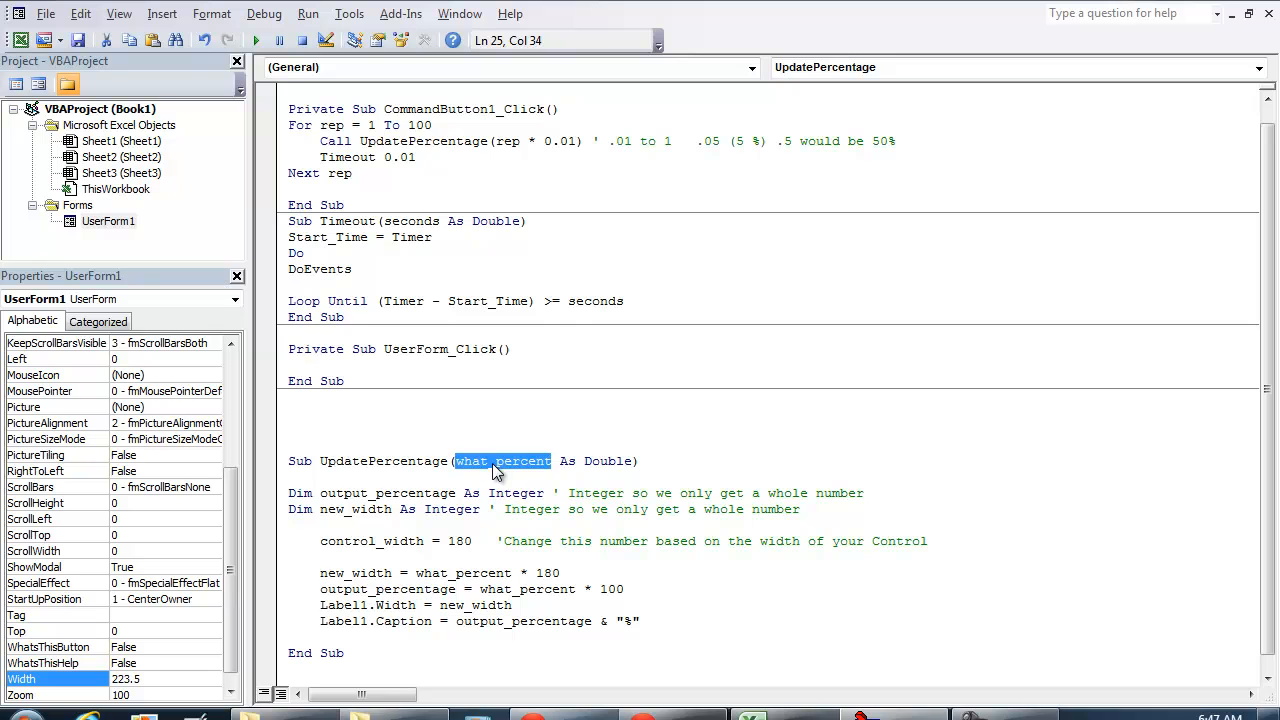
mouse_move(554, 572)
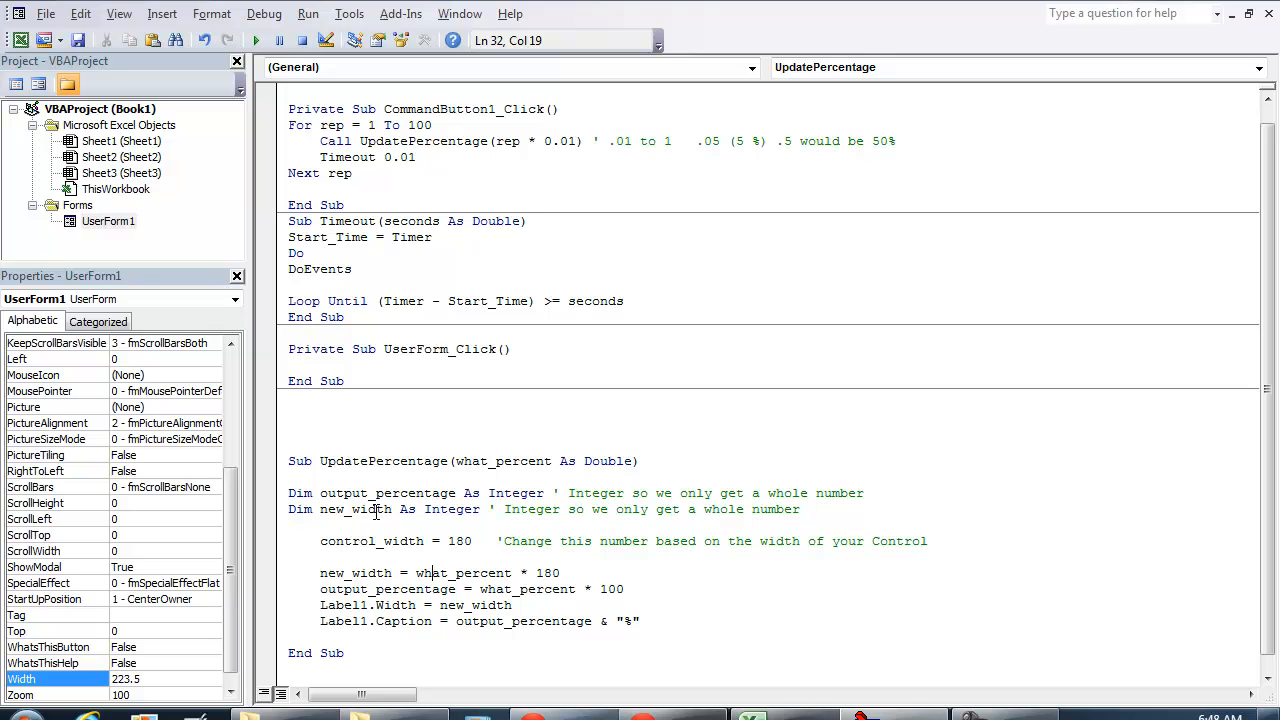
double_click(388, 588)
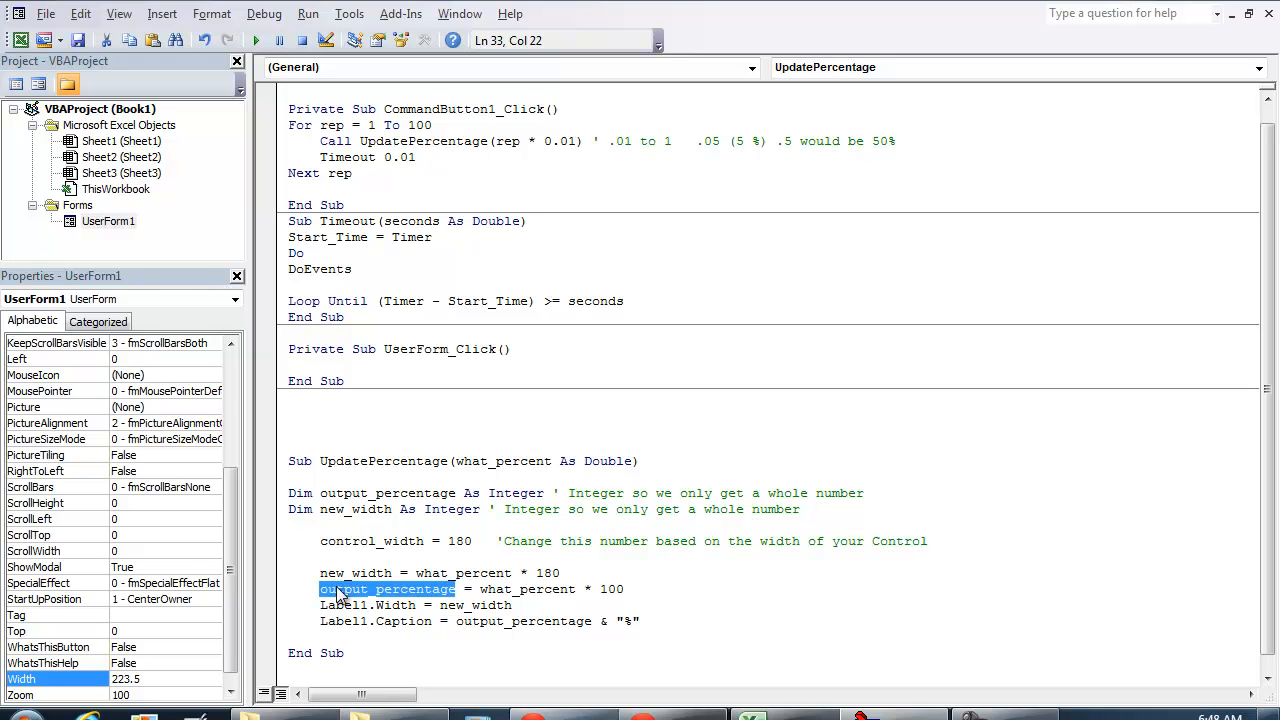
mouse_move(562, 576)
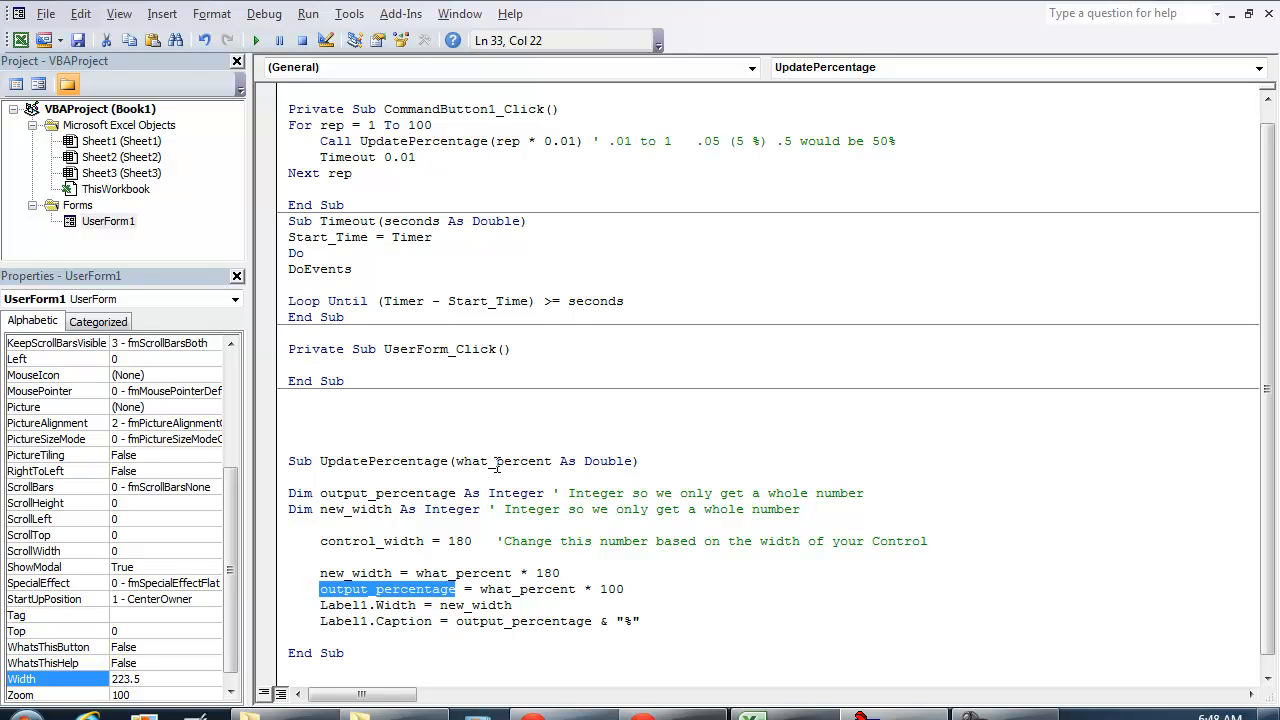
double_click(500, 460)
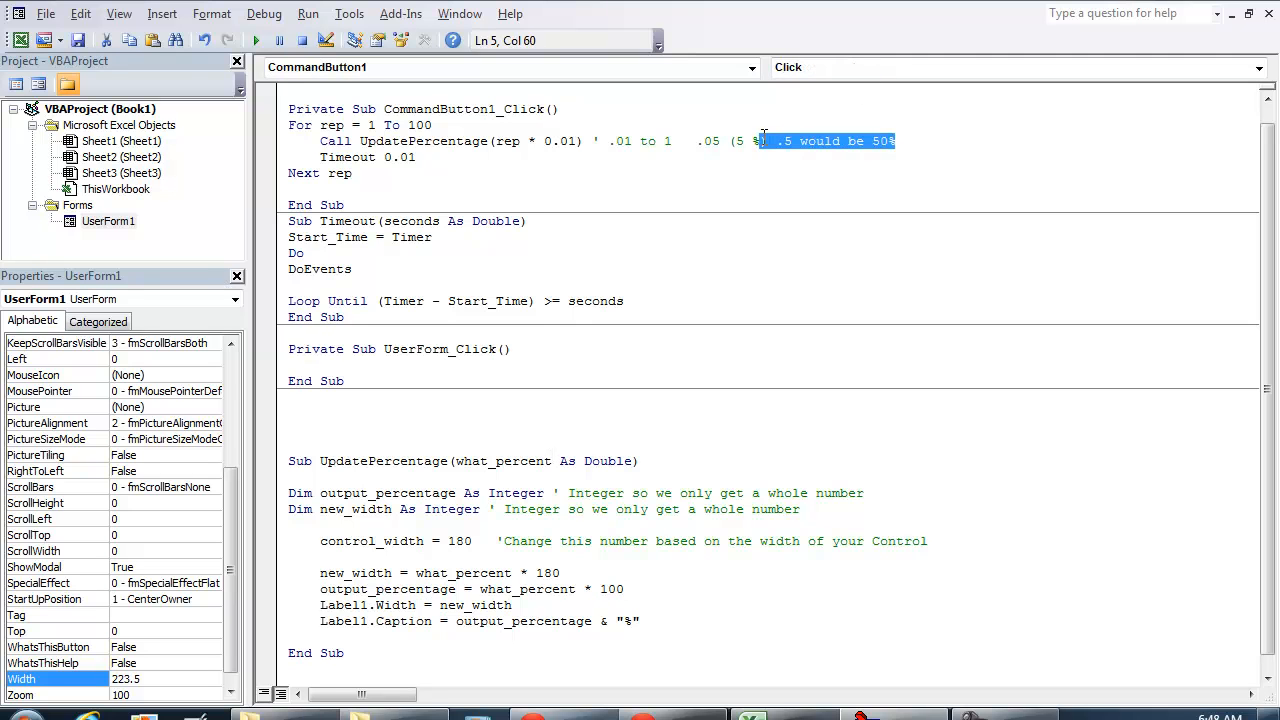
mouse_move(534, 590)
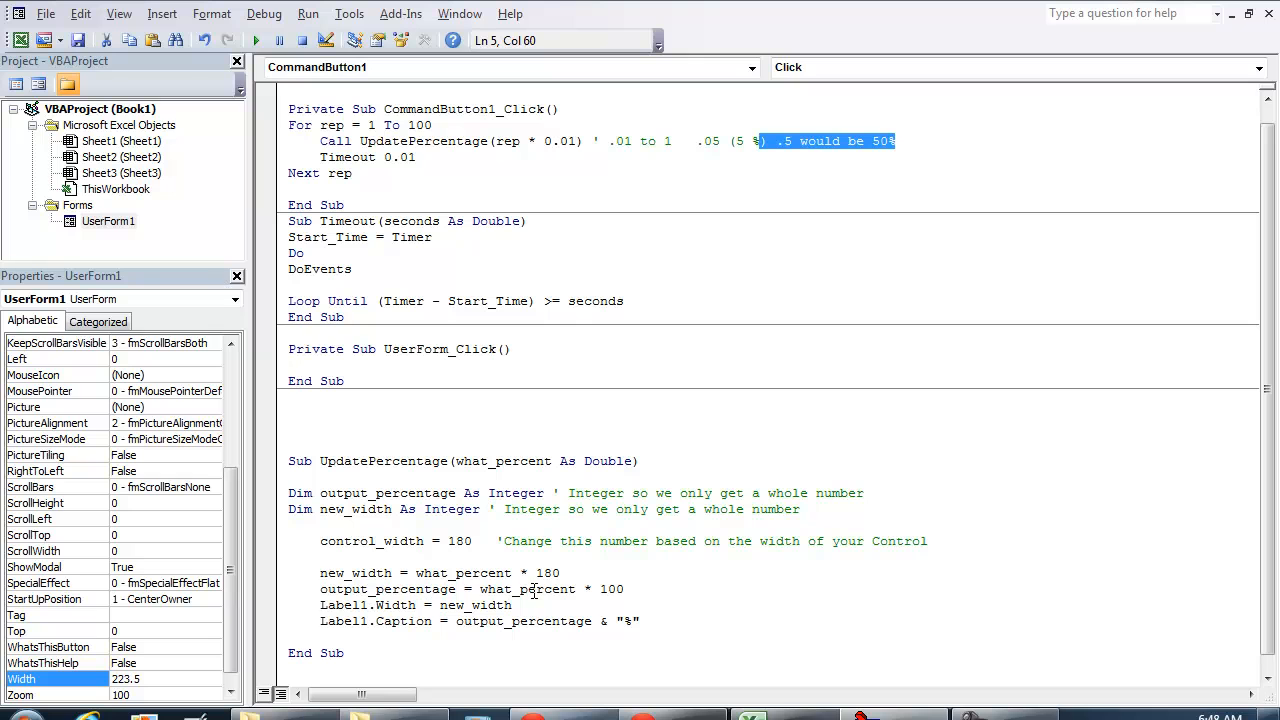
click(646, 620)
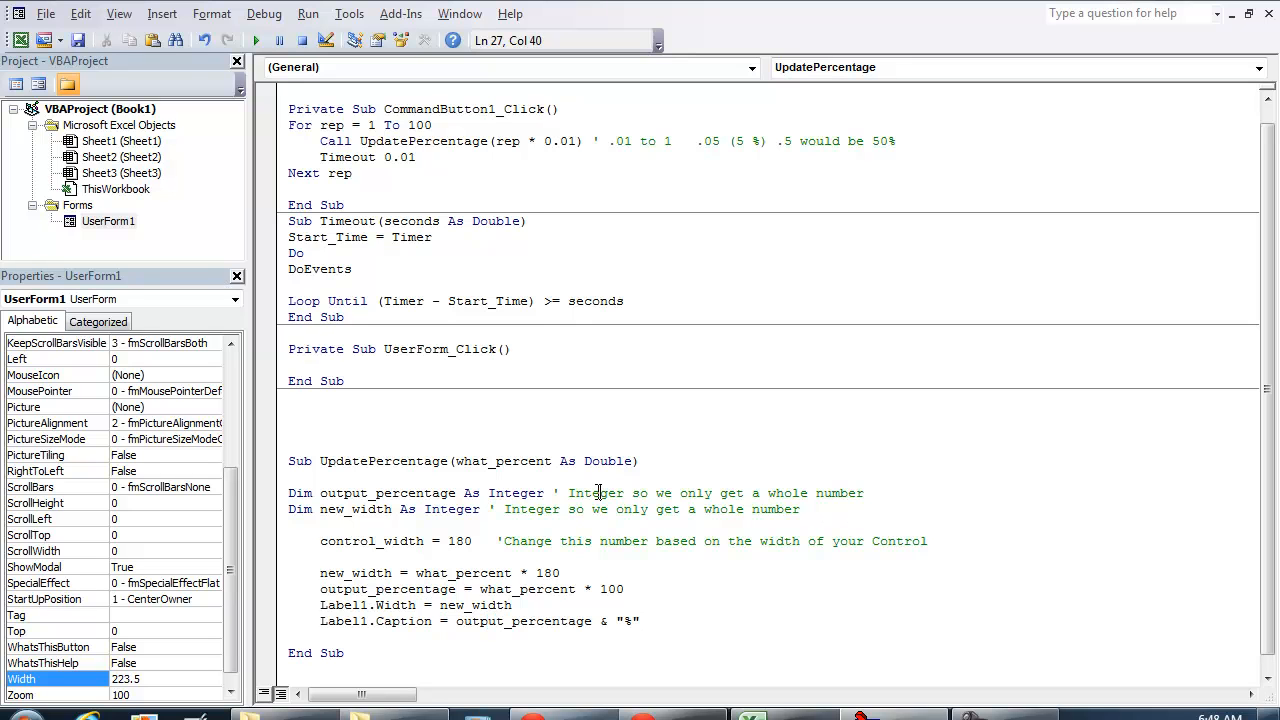
double_click(532, 510)
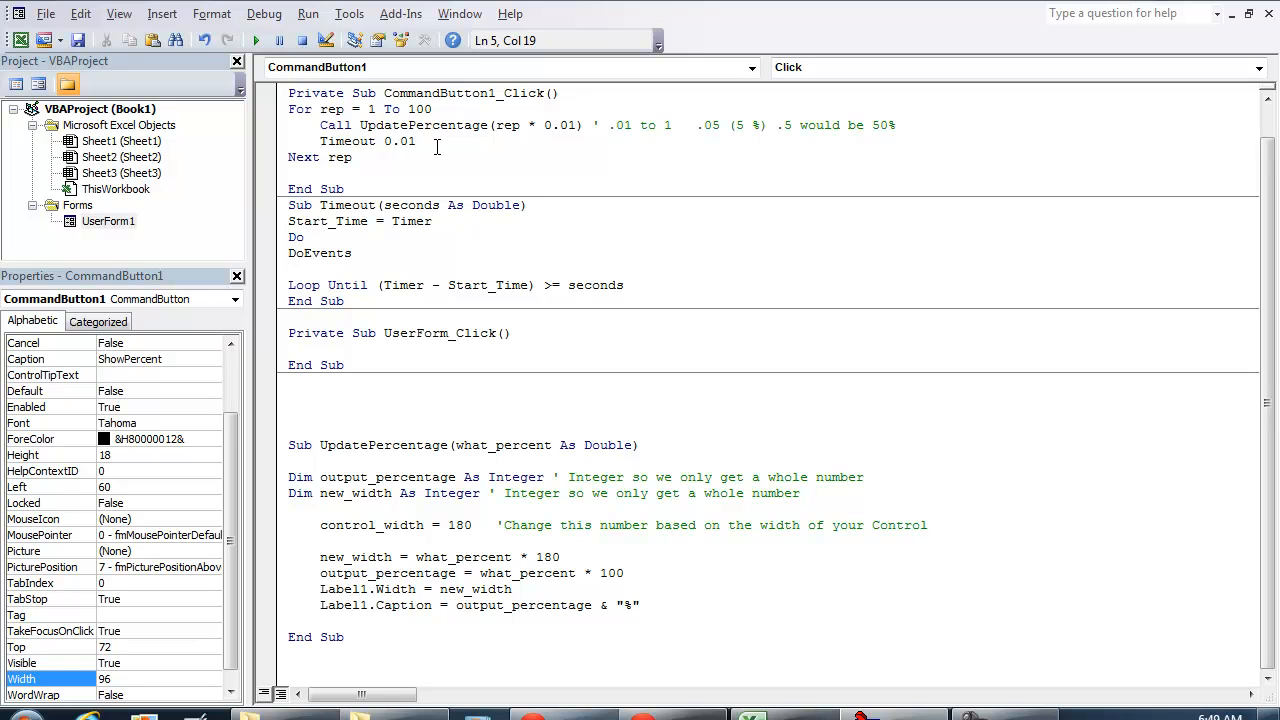
double_click(424, 124)
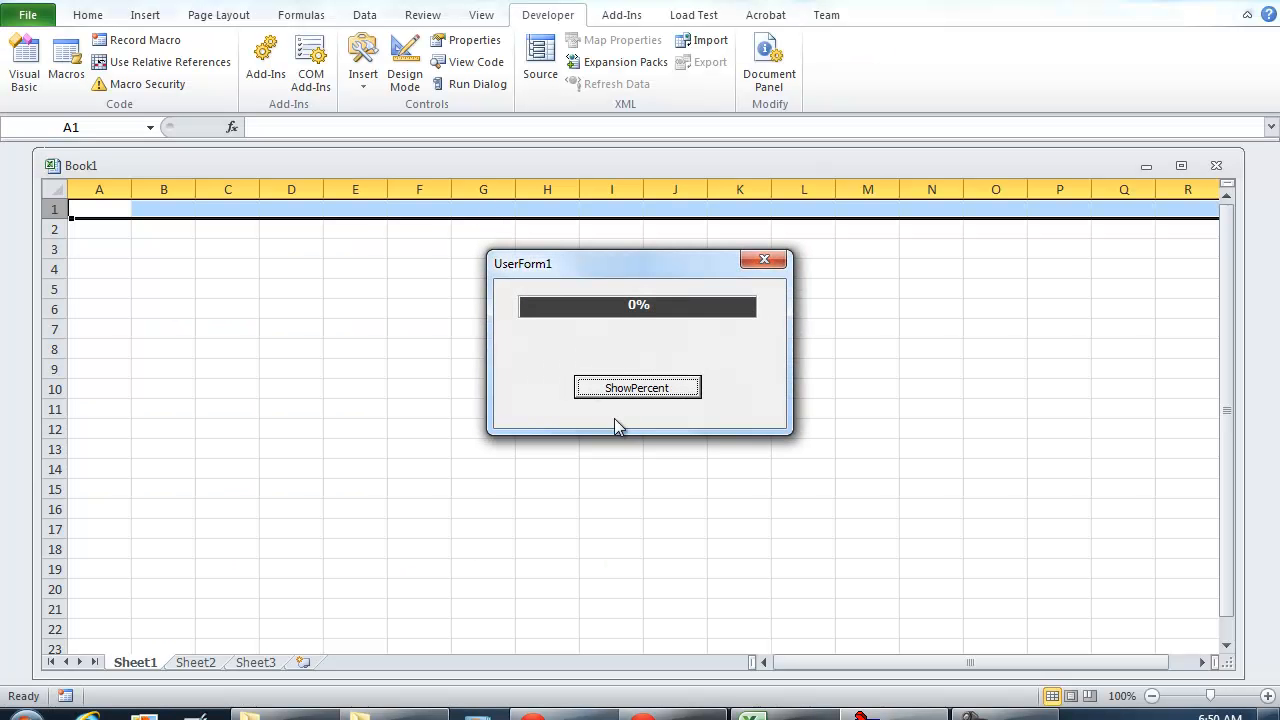
Step: Click ShowPercent so the dark progress bar fills to 99%
click(636, 388)
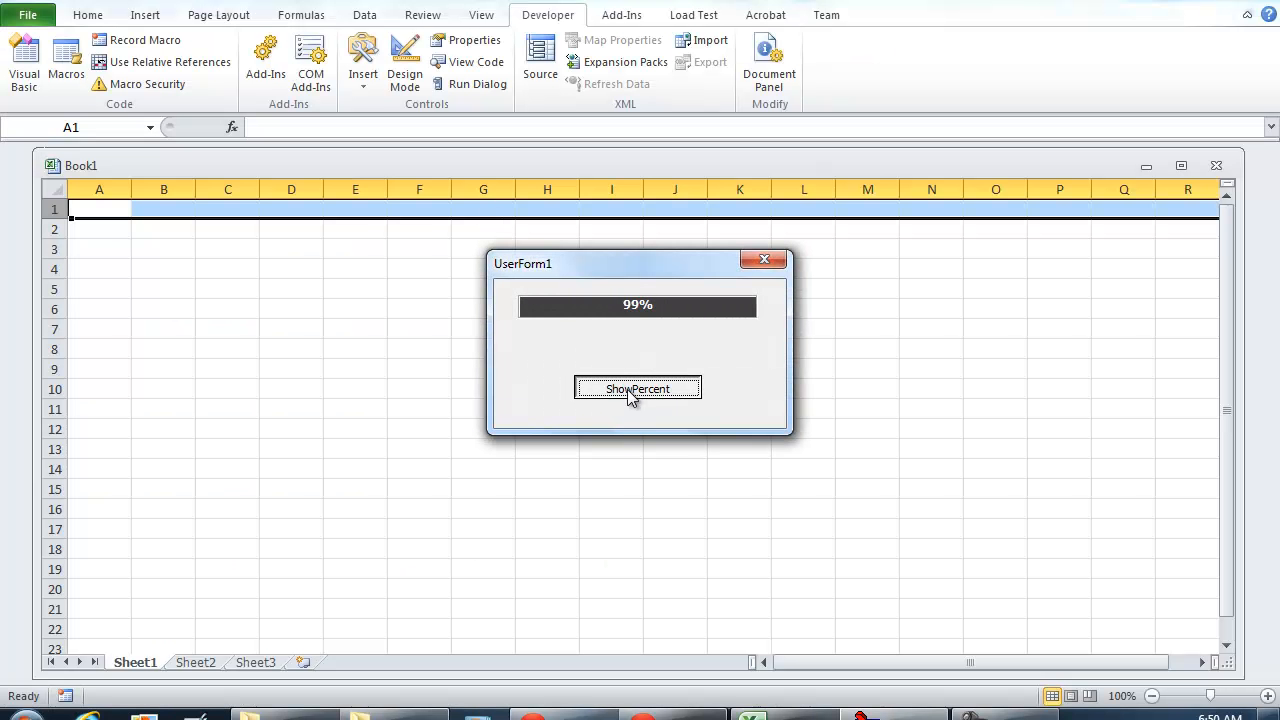